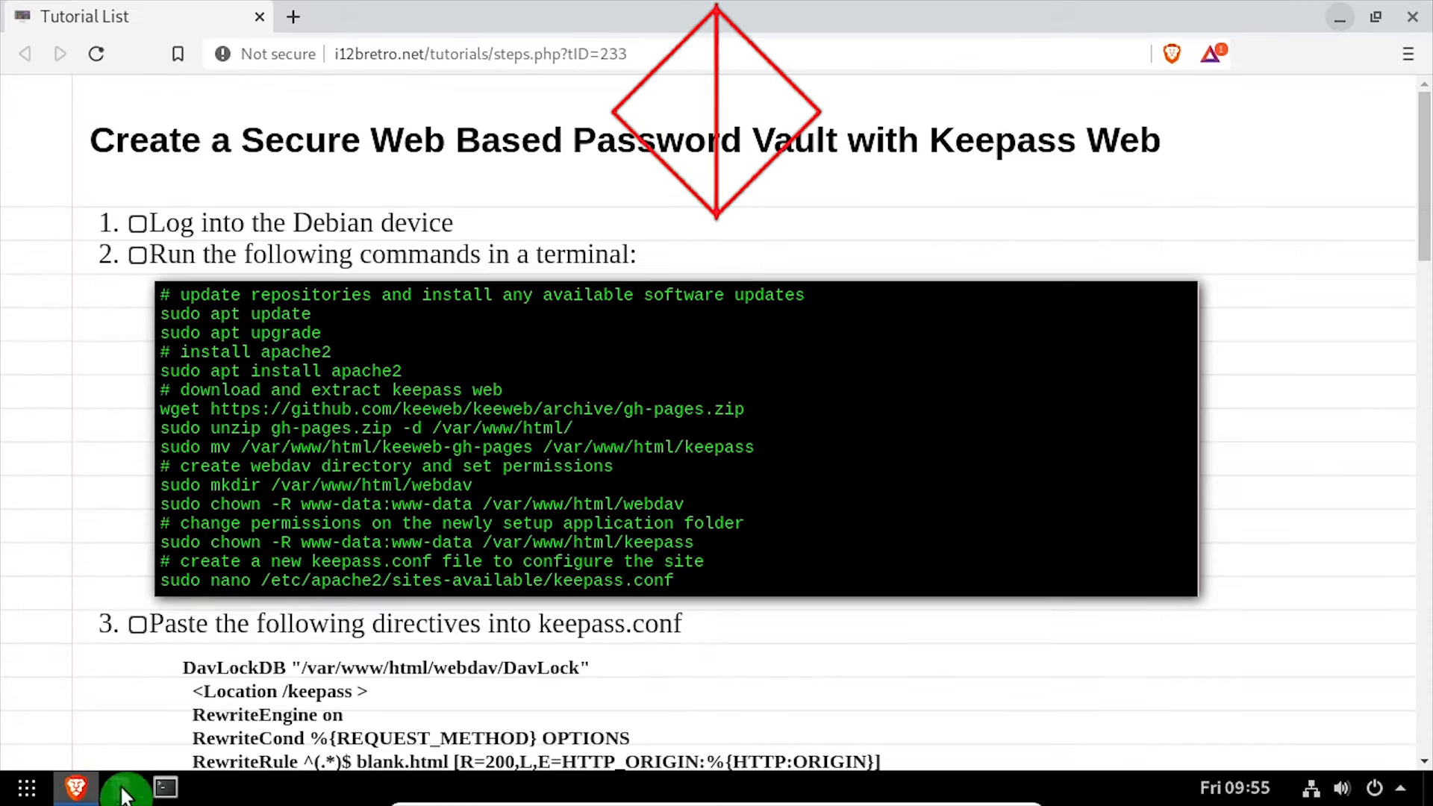
Run the update, apache2 install, KeeWeb download/unzip/move, and webdav folder commands in the terminal.
click(161, 787)
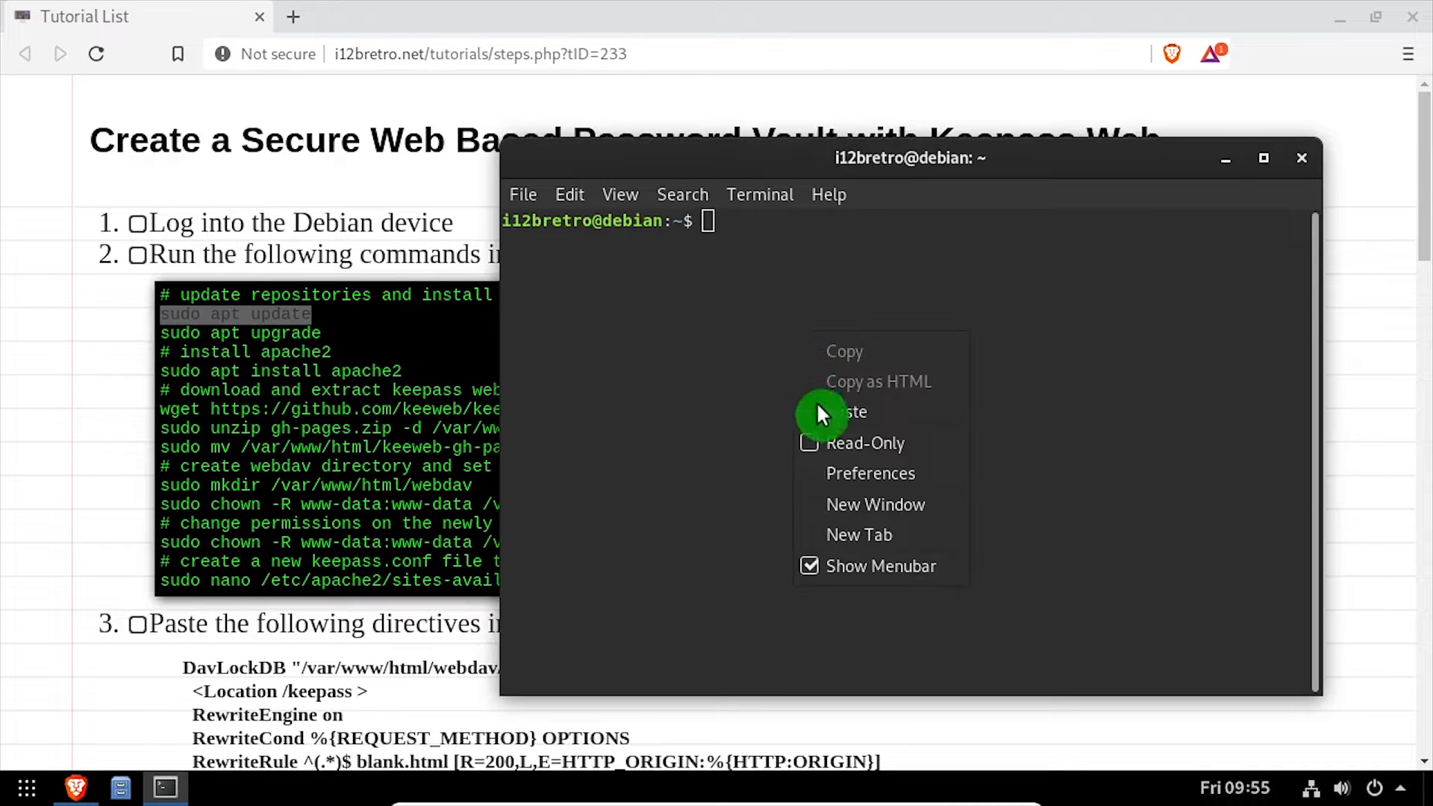
click(840, 412)
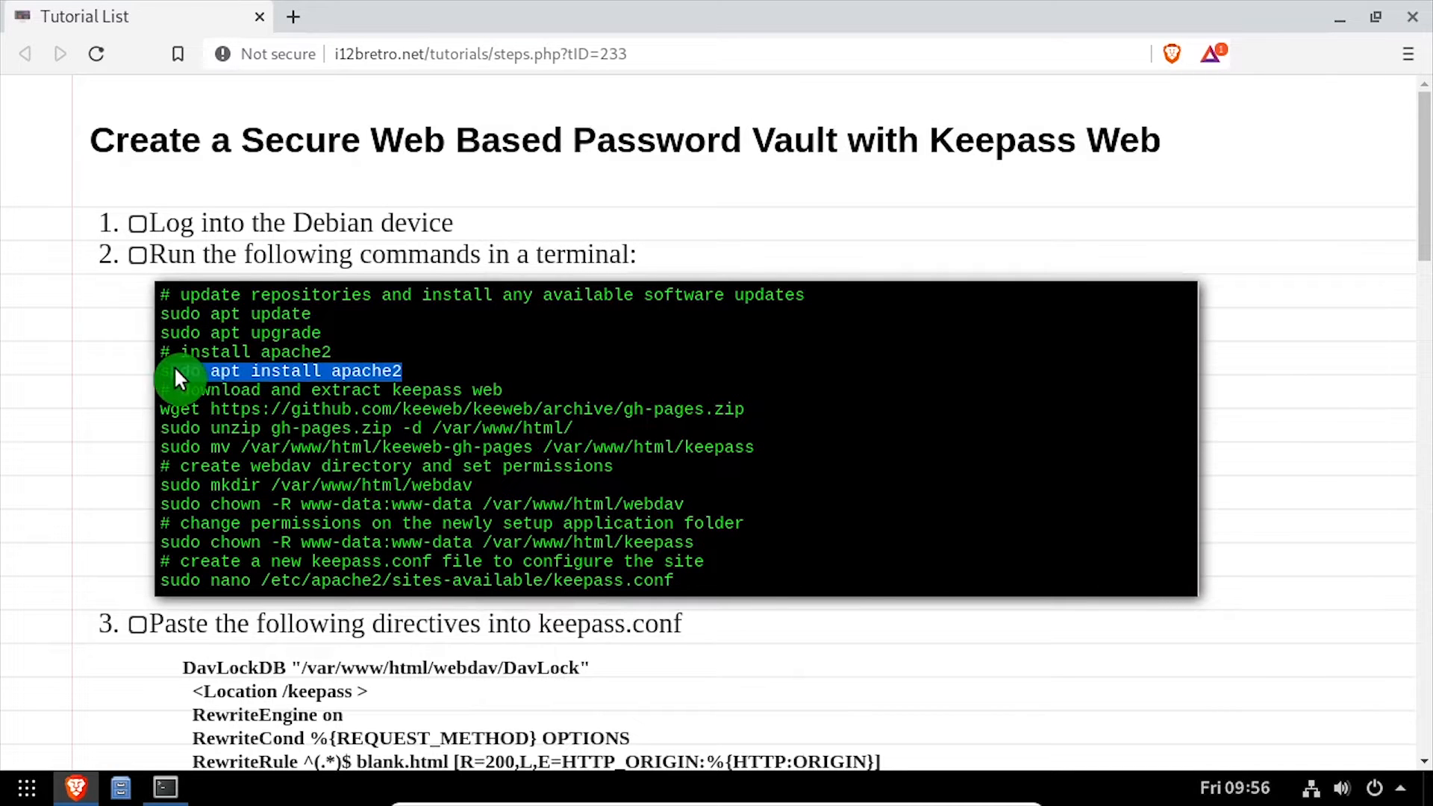
right_click(744, 402)
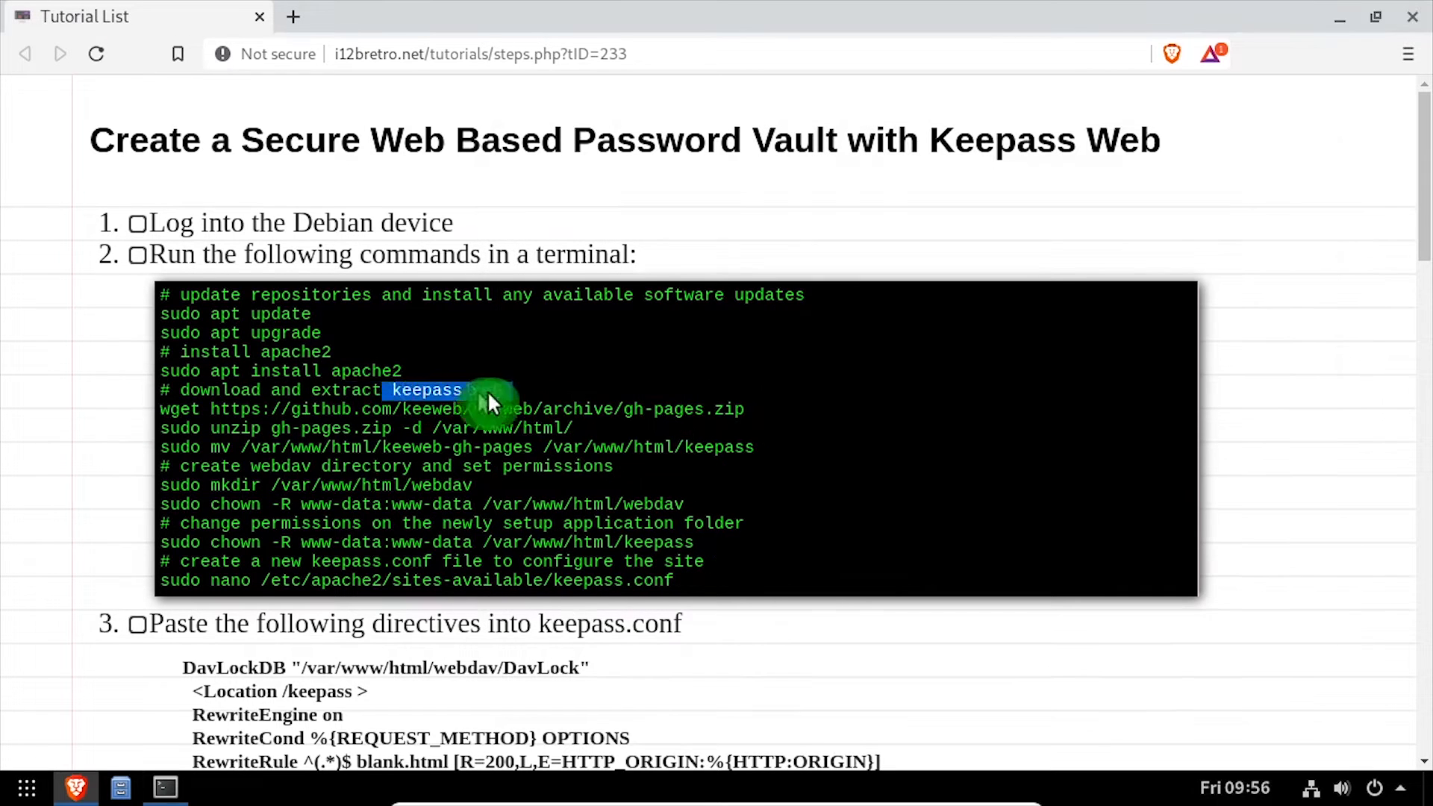
drag(489, 403, 813, 457)
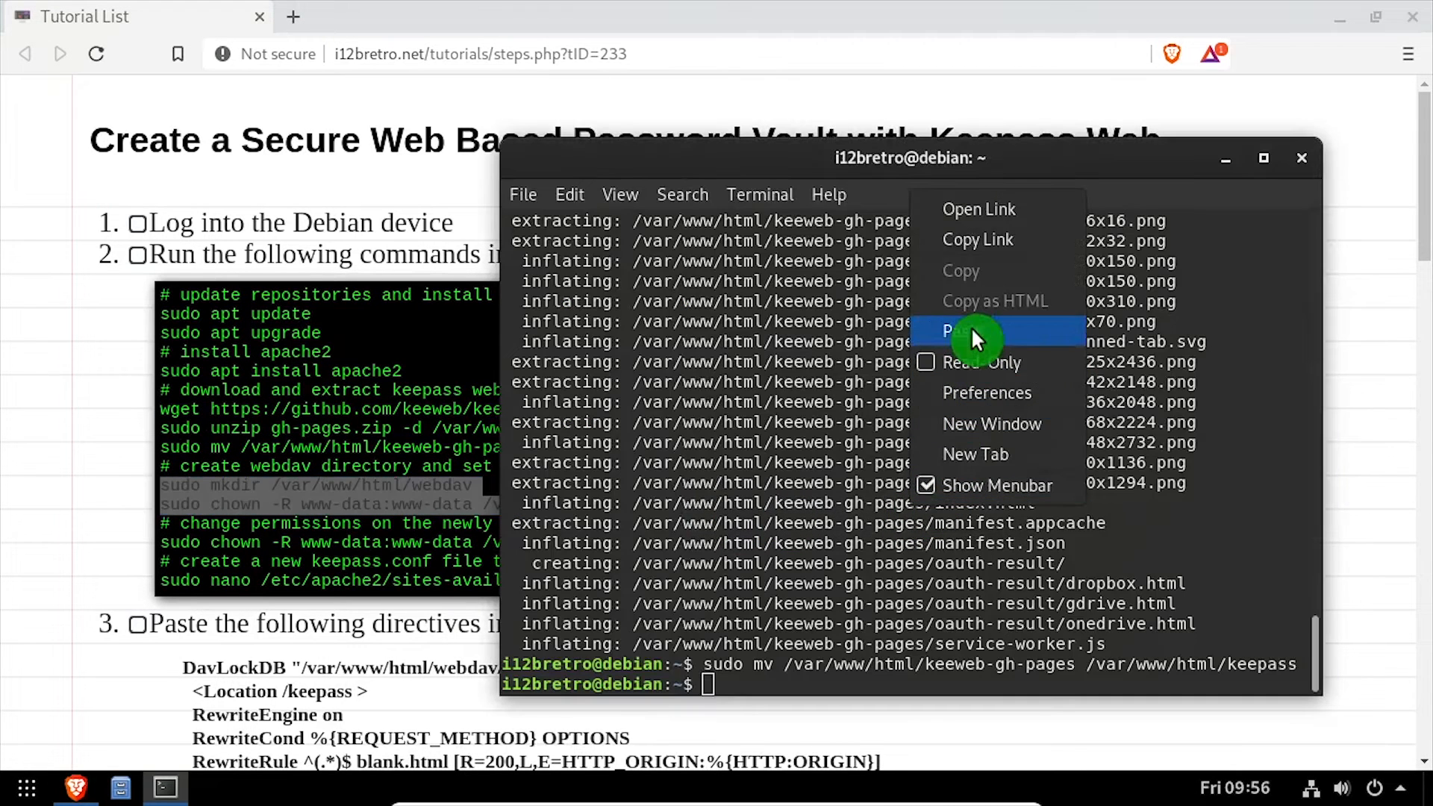
click(958, 330)
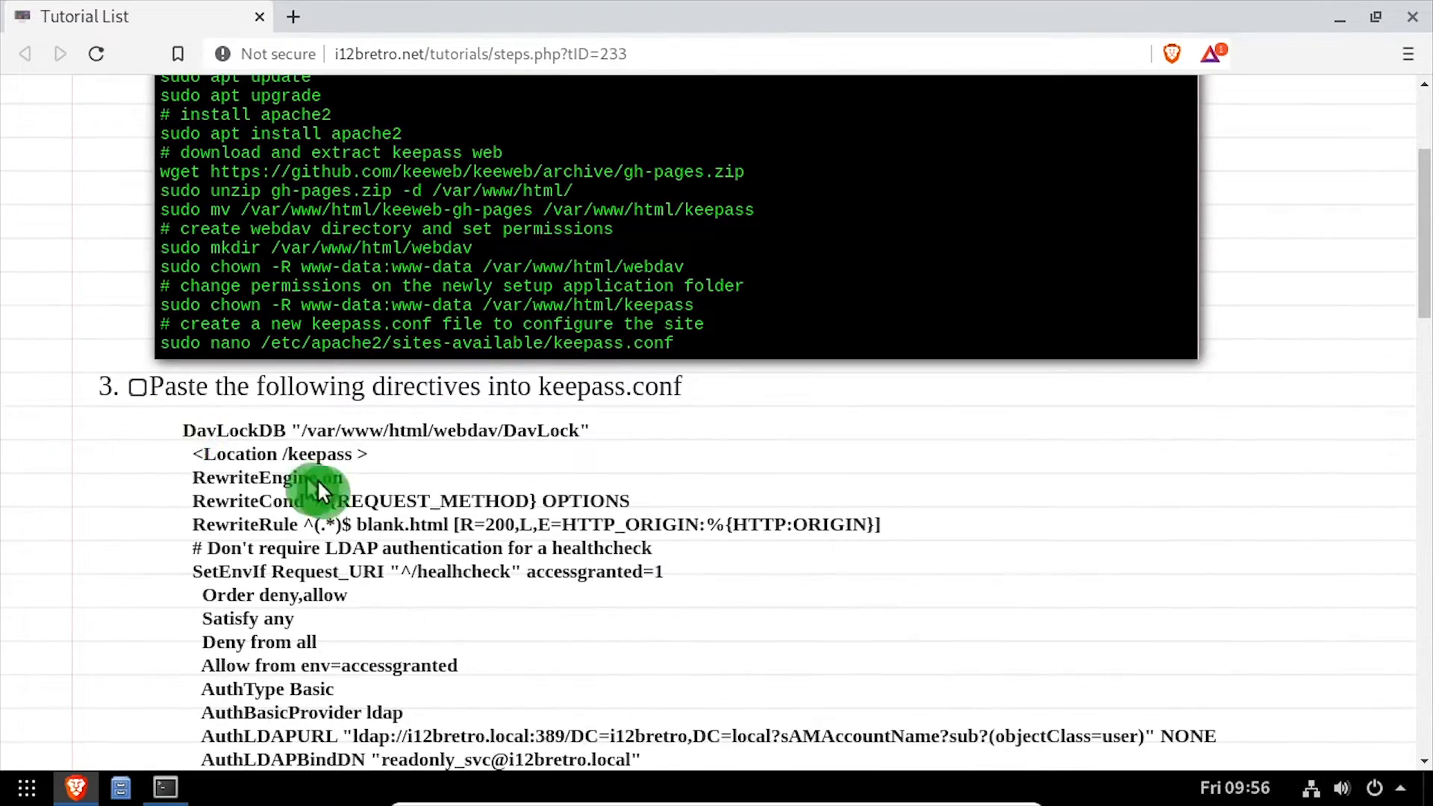
Paste the Apache directives into keepass.conf and save, then save the kw-config edit in index.html.
scroll(down, 3)
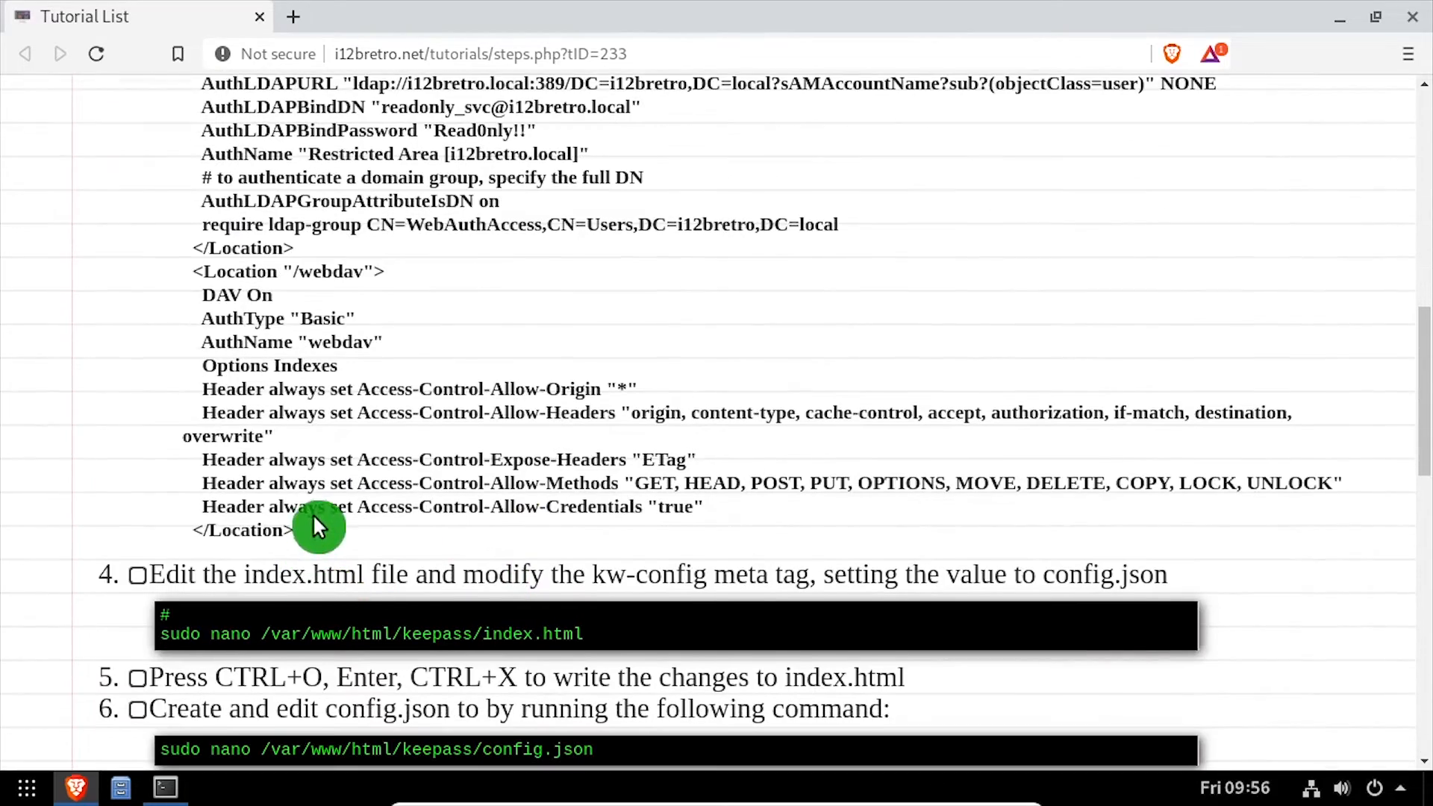
right_click(759, 406)
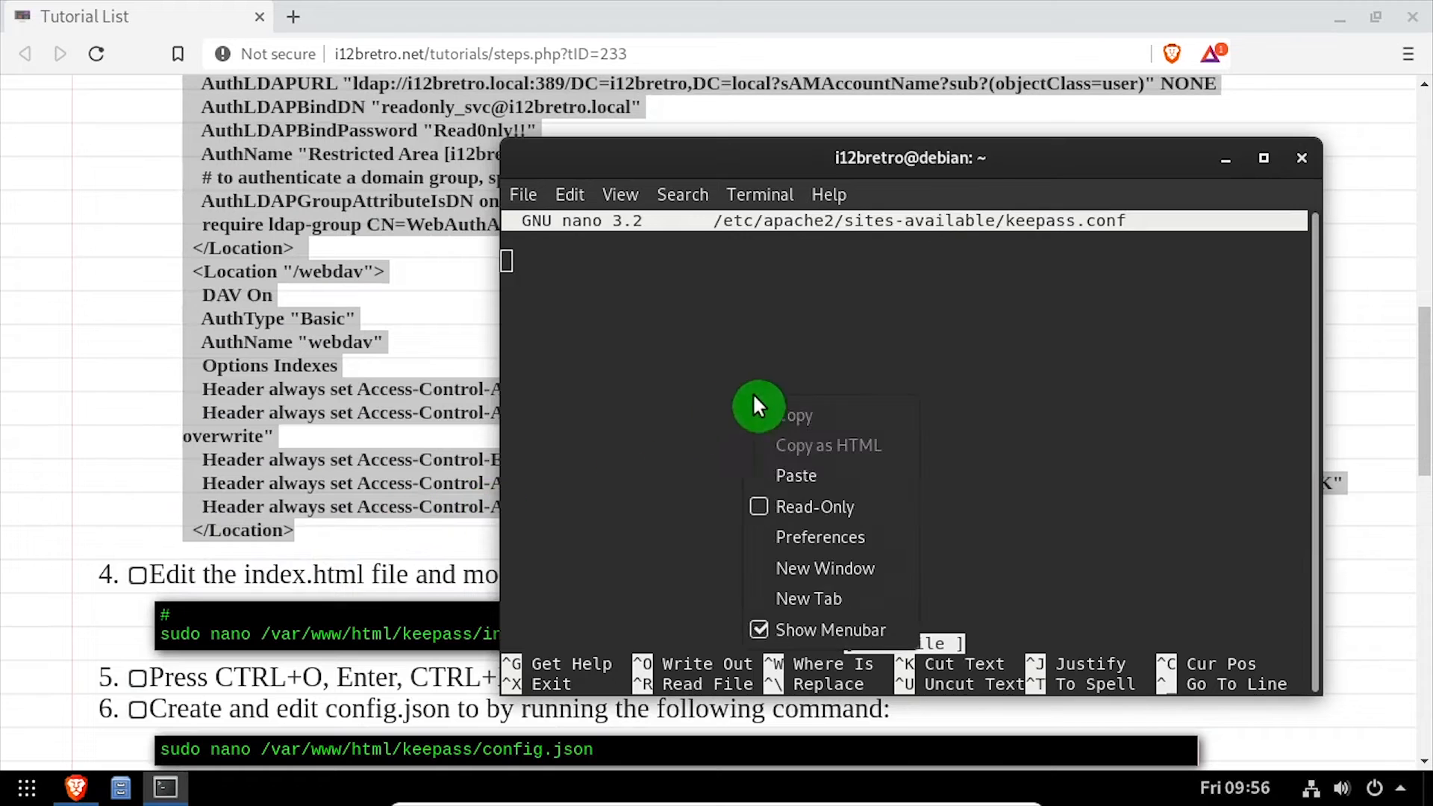
click(797, 476)
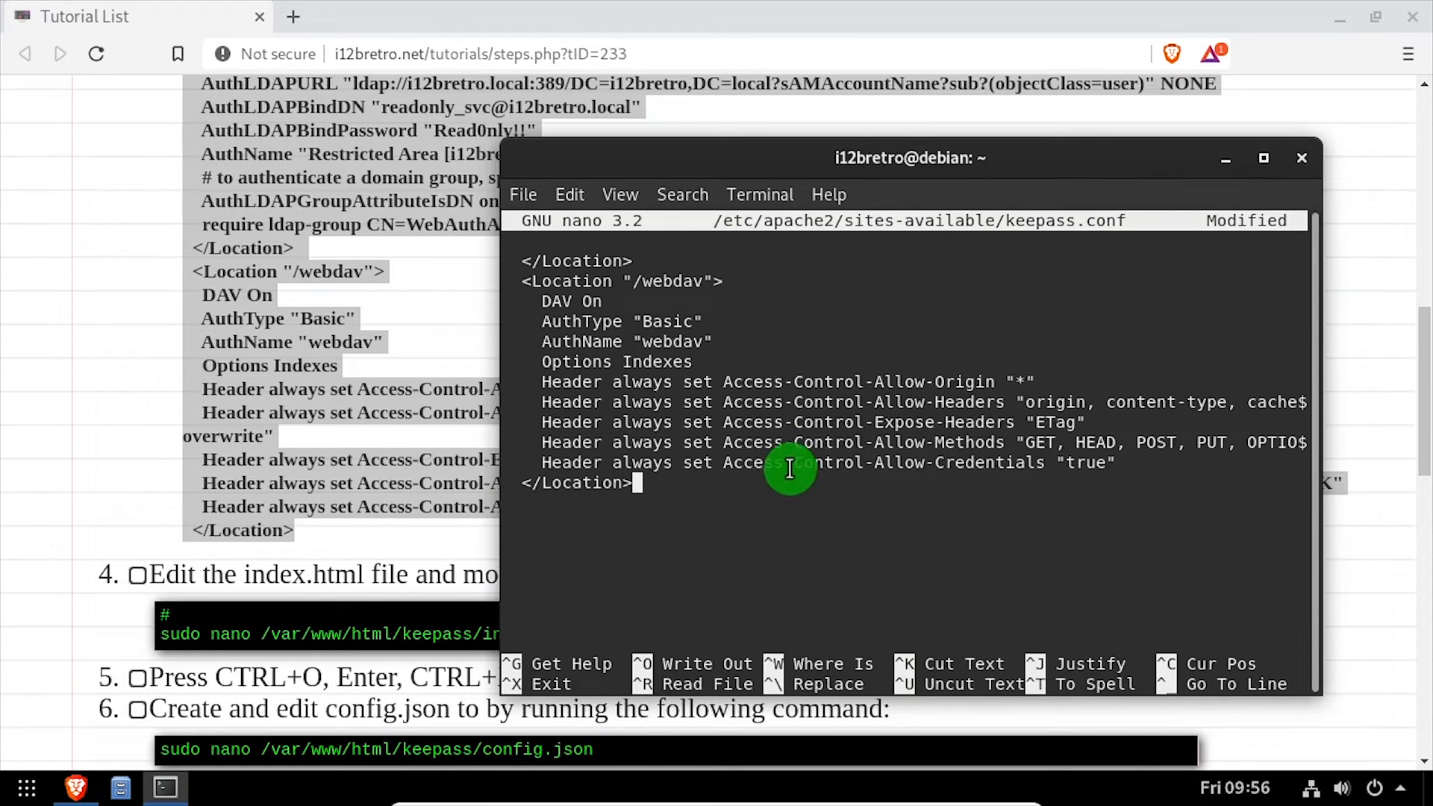
key(ctrl+x)
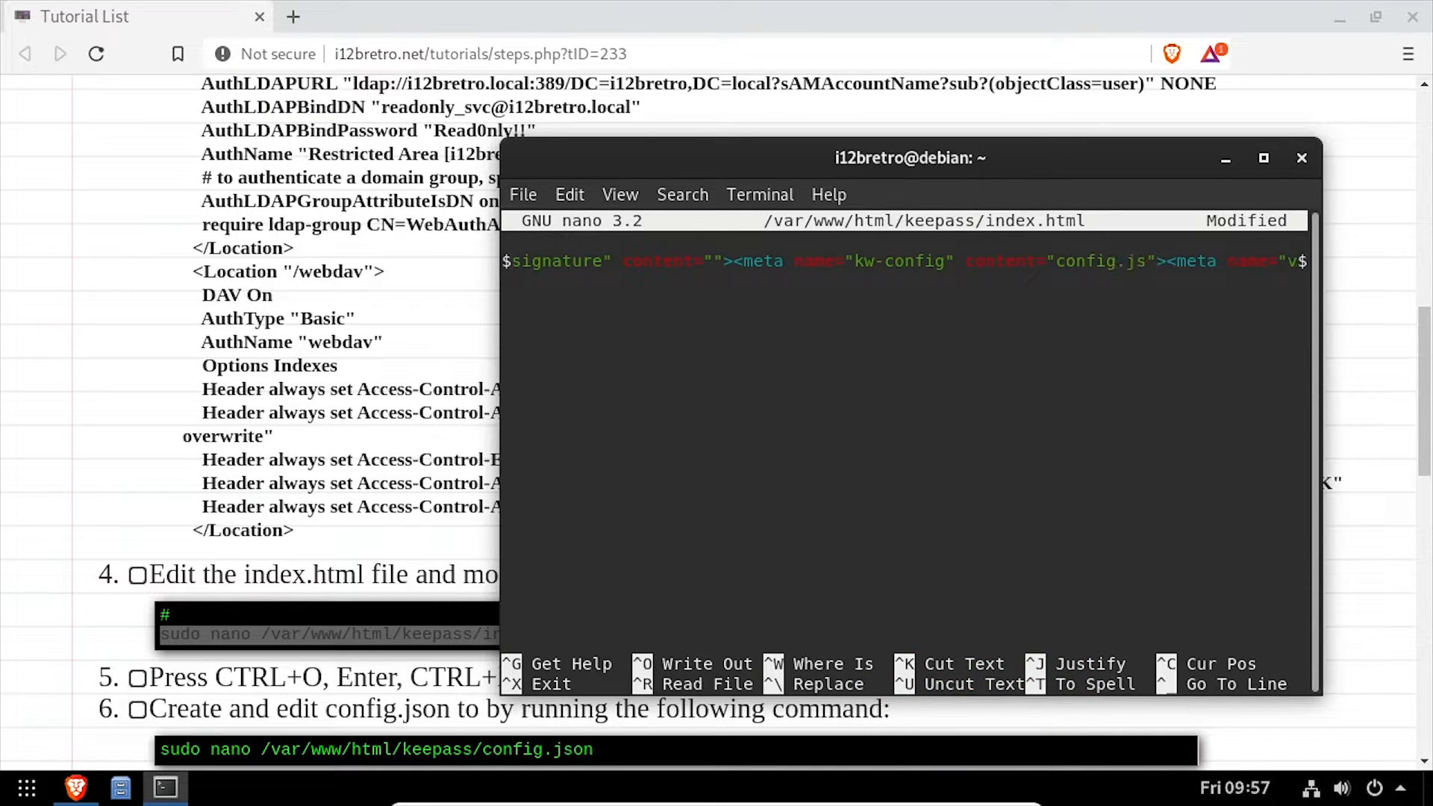
key(ctrl+x)
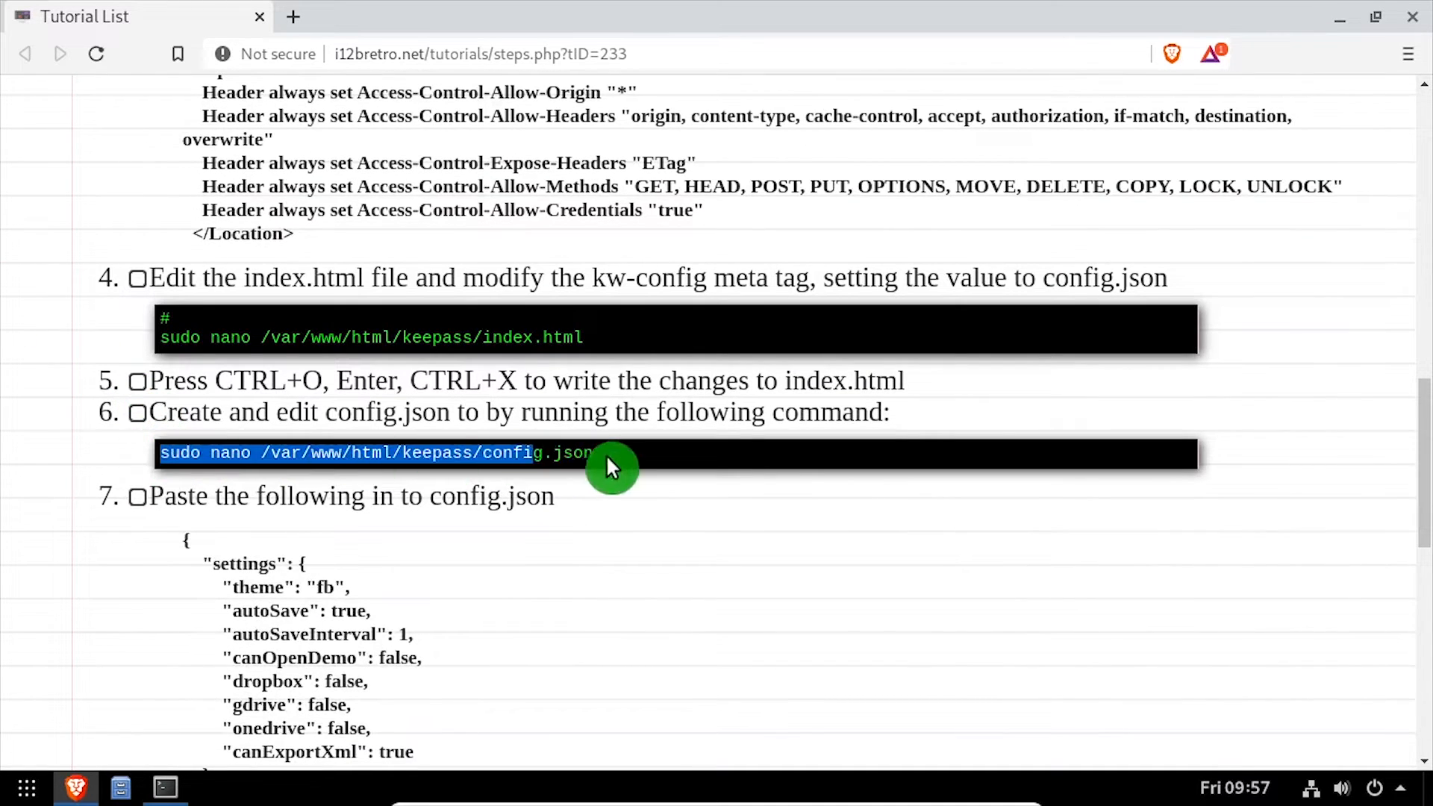
Open config.json in nano, paste the KeeWeb JSON with the /webdav/database.kdbx entry, and save.
right_click(849, 519)
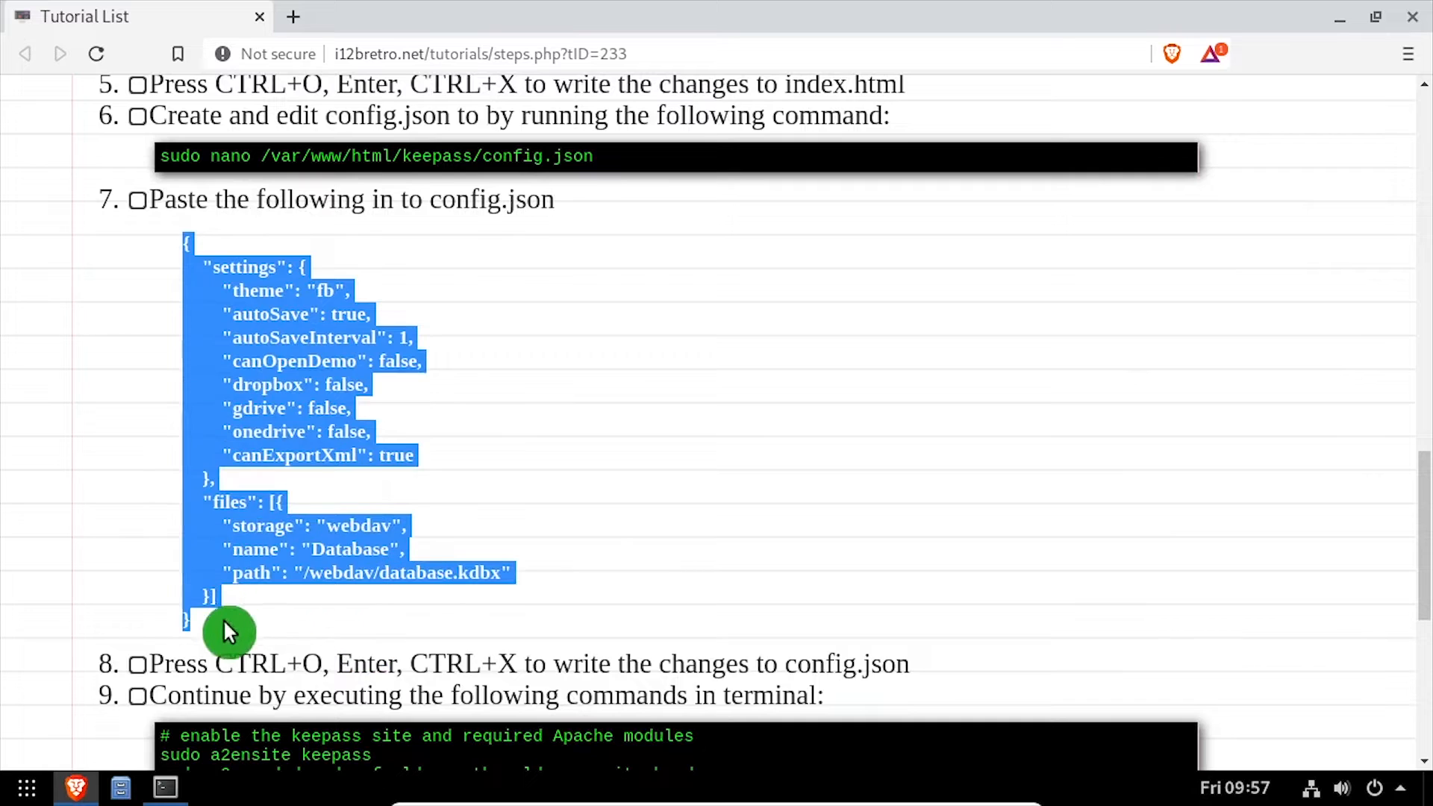
right_click(863, 410)
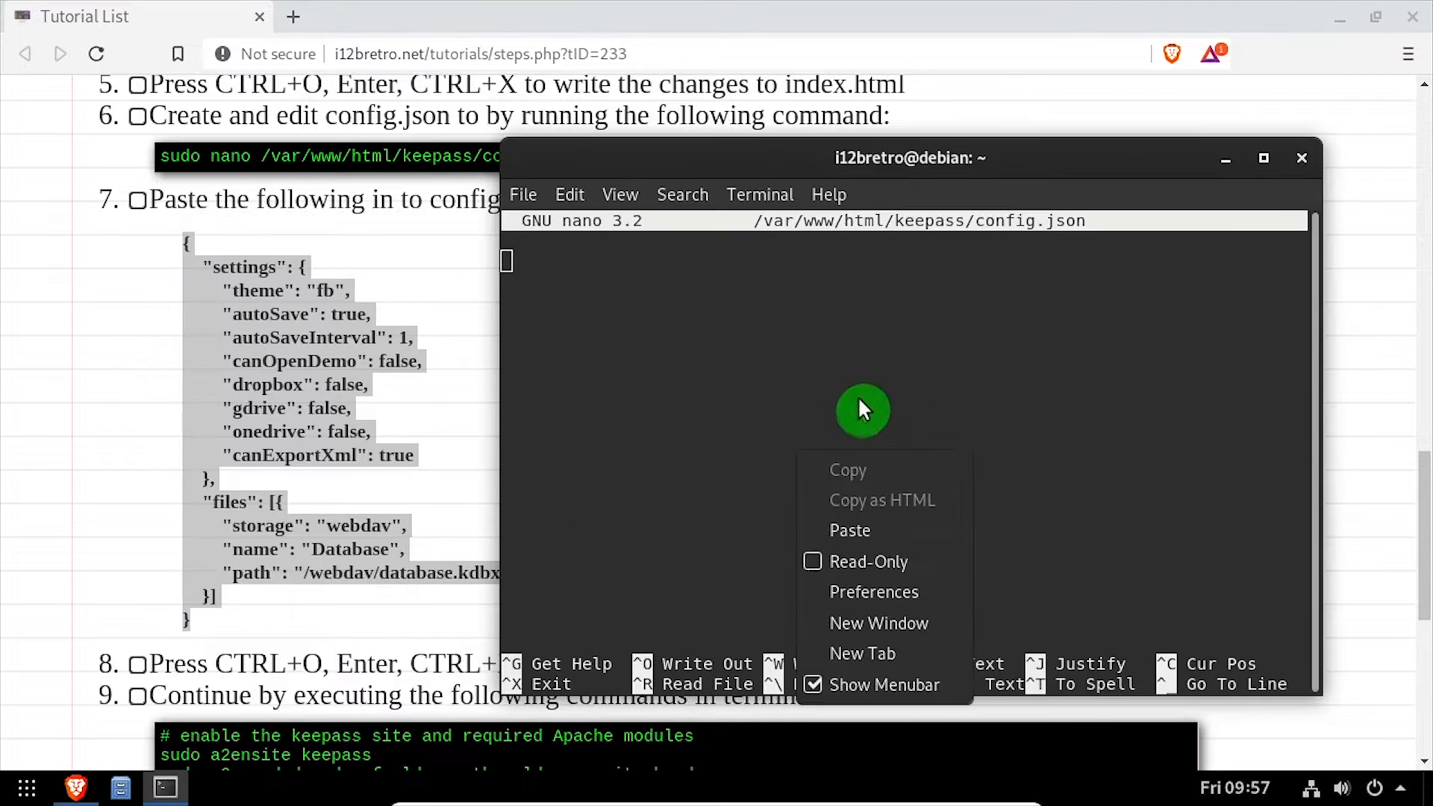
click(851, 531)
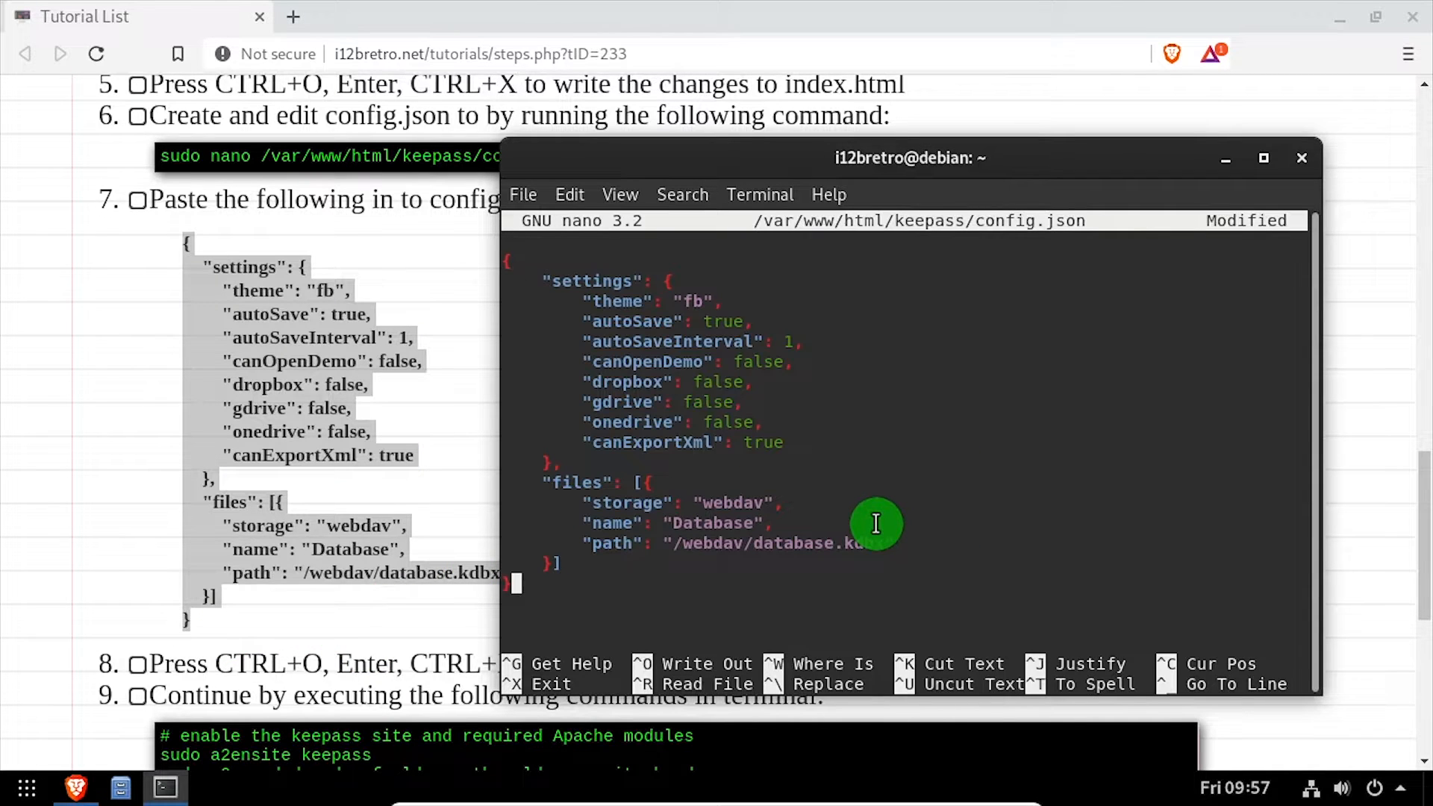
key(ctrl+o)
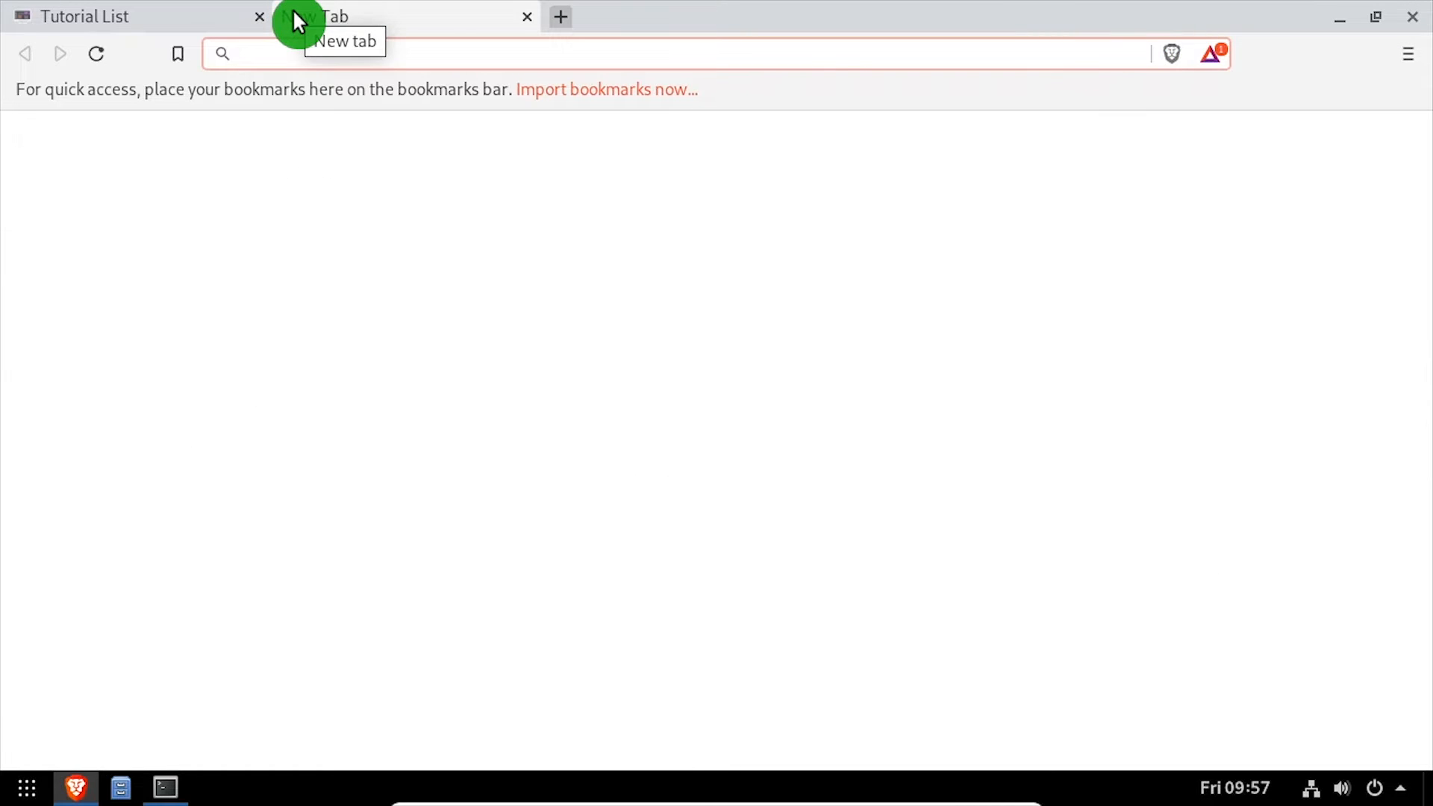
Load localhost/keepass, sign in as i12bretro, and decline saving the browser password.
text(localhost/keepass)
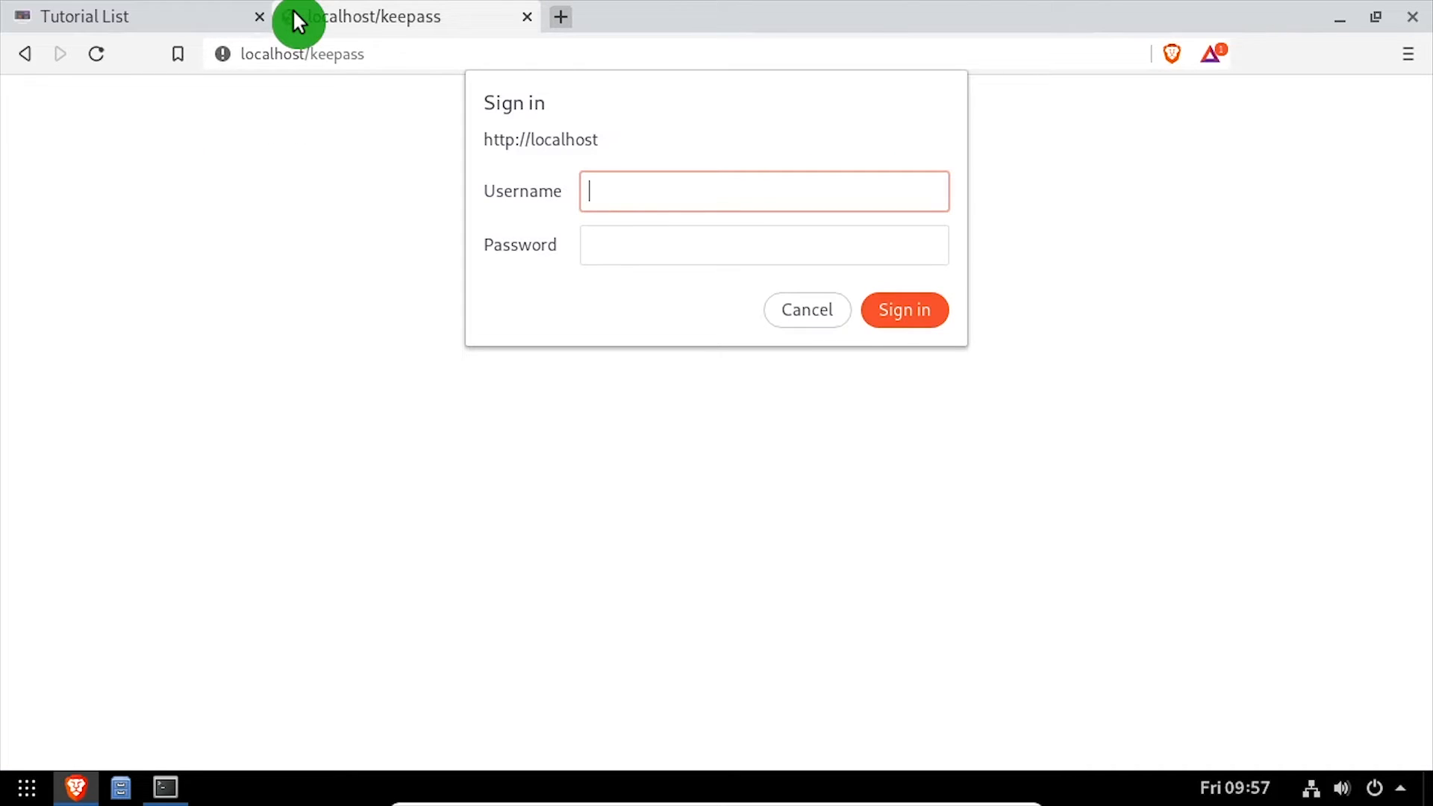
text(i12bretro)
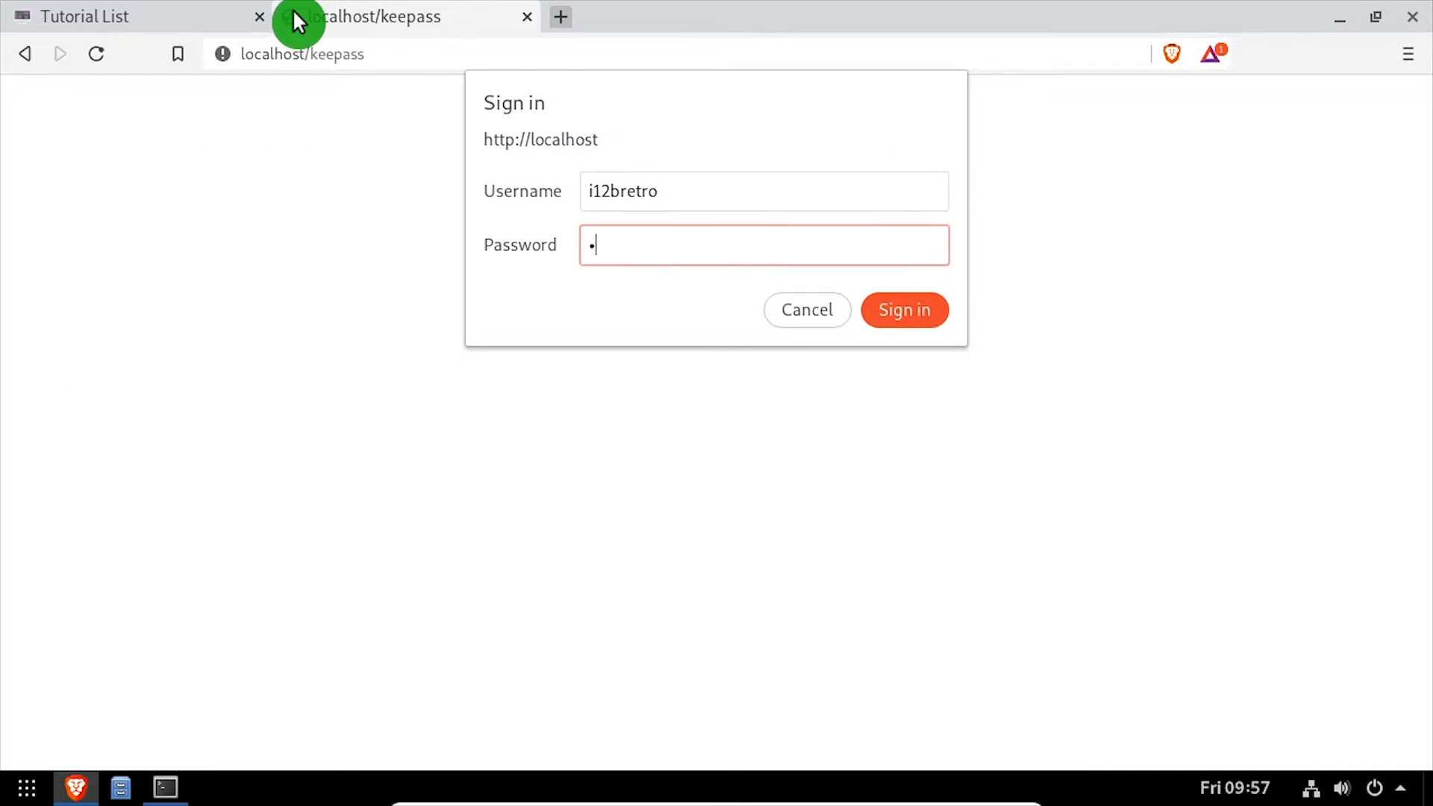
click(904, 309)
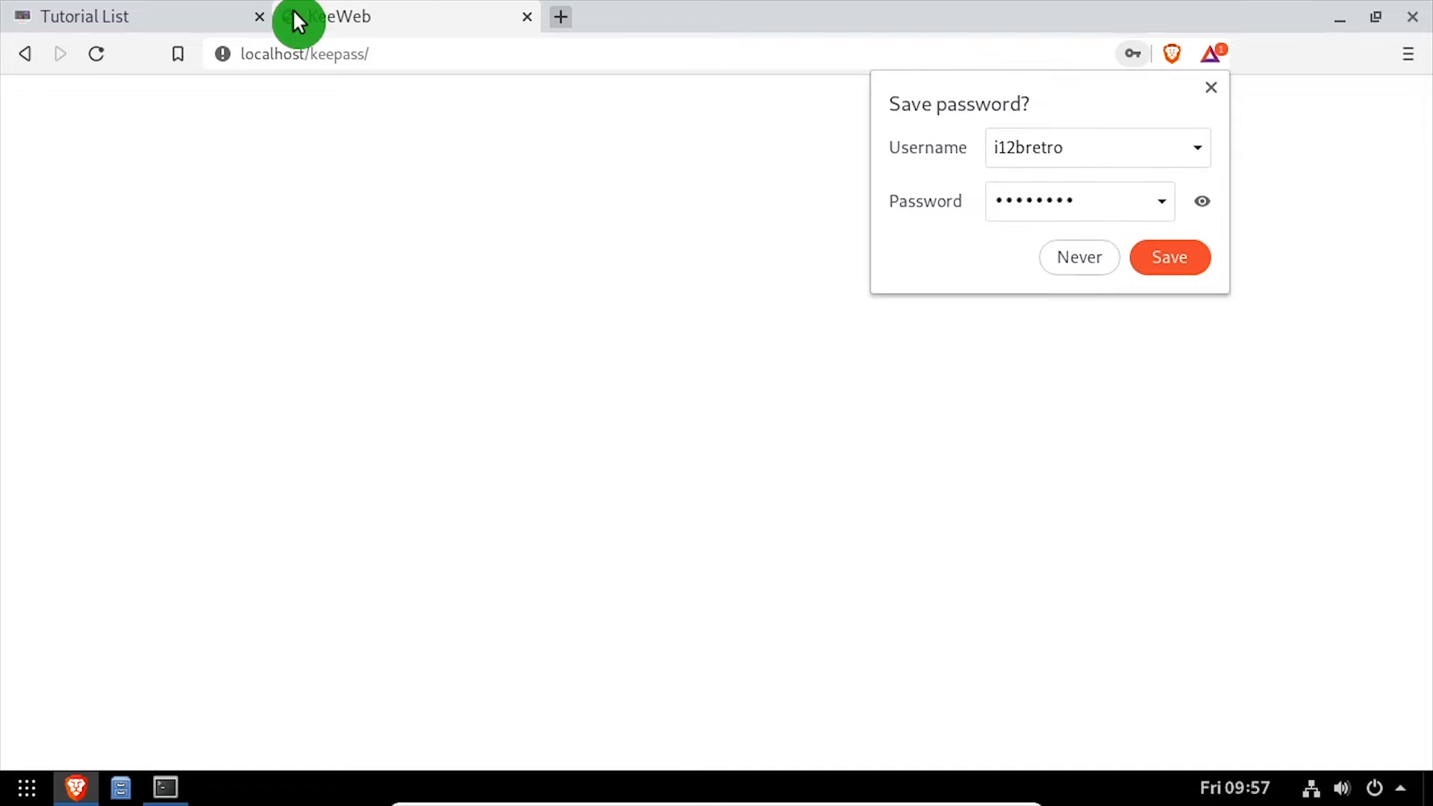
click(1079, 256)
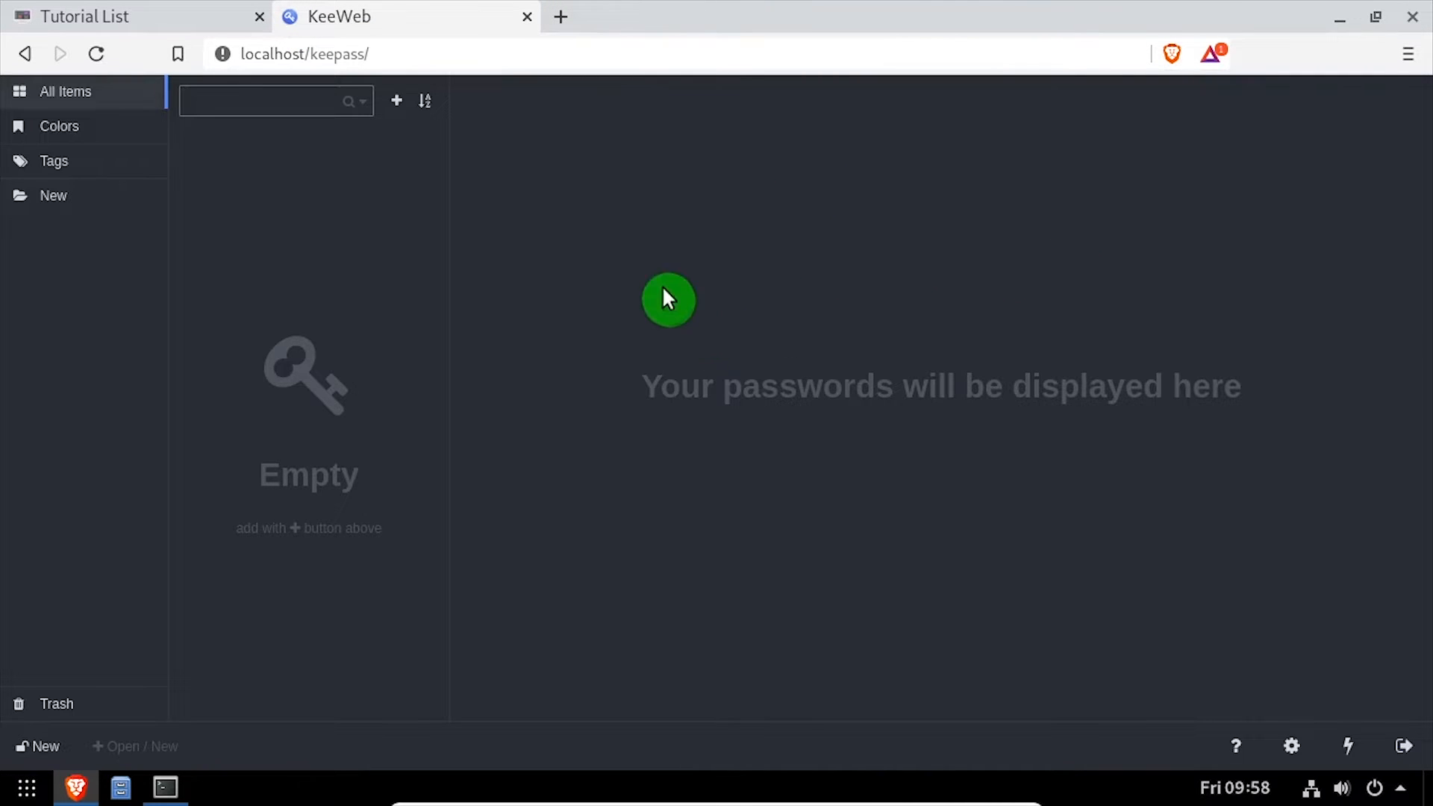
Create a new database with a master password, rename it 'database', save to file, and close the tab.
click(396, 100)
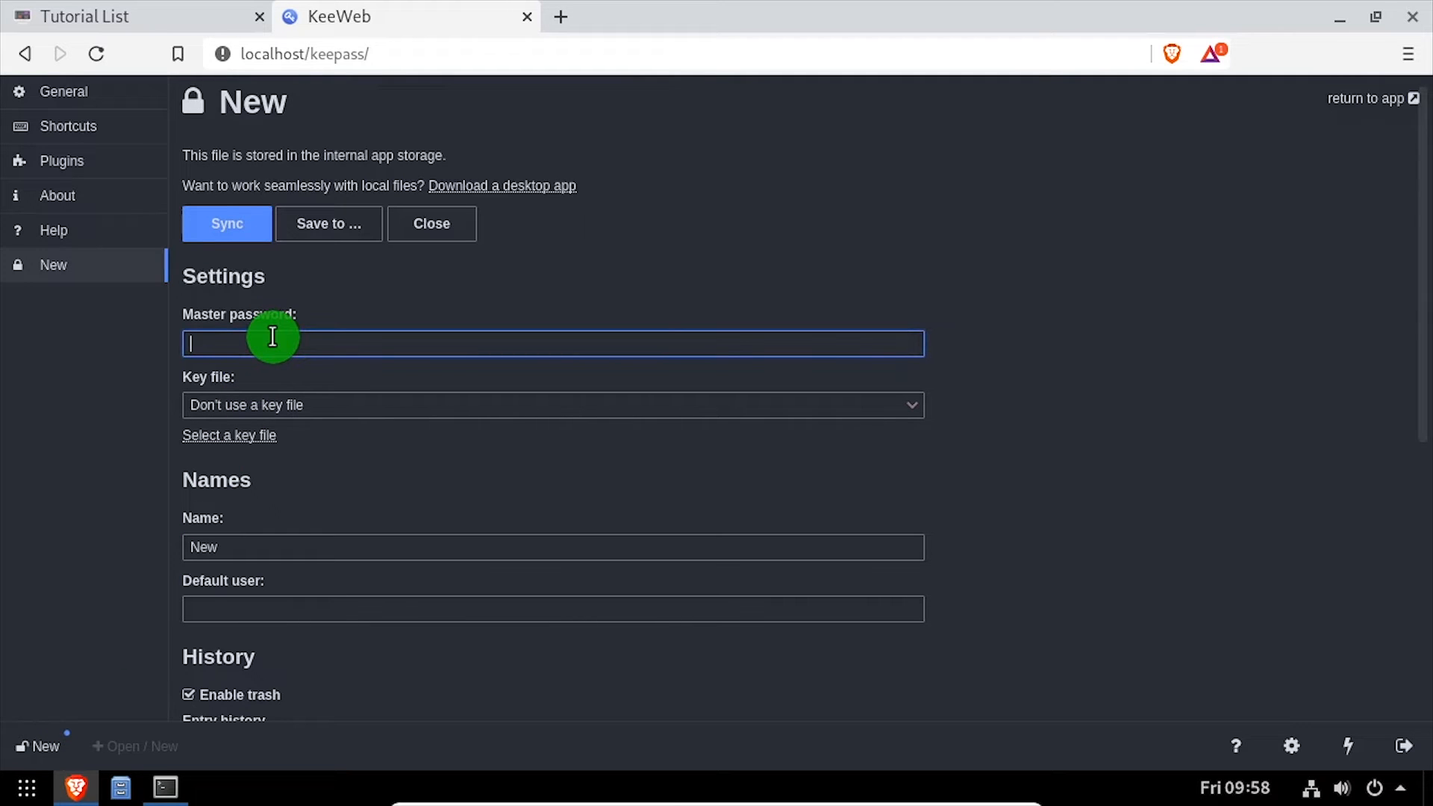
text(passwor)
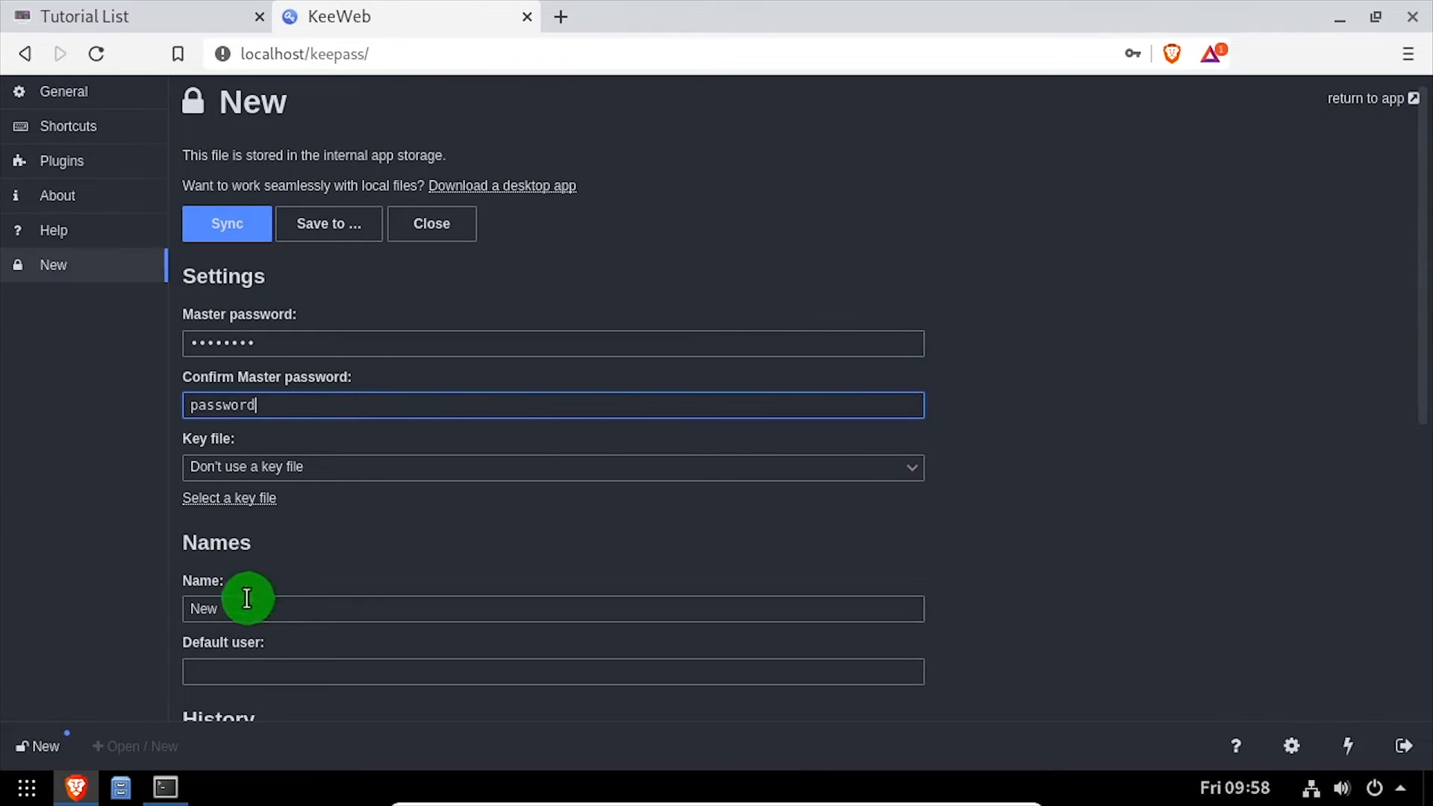
text(datab)
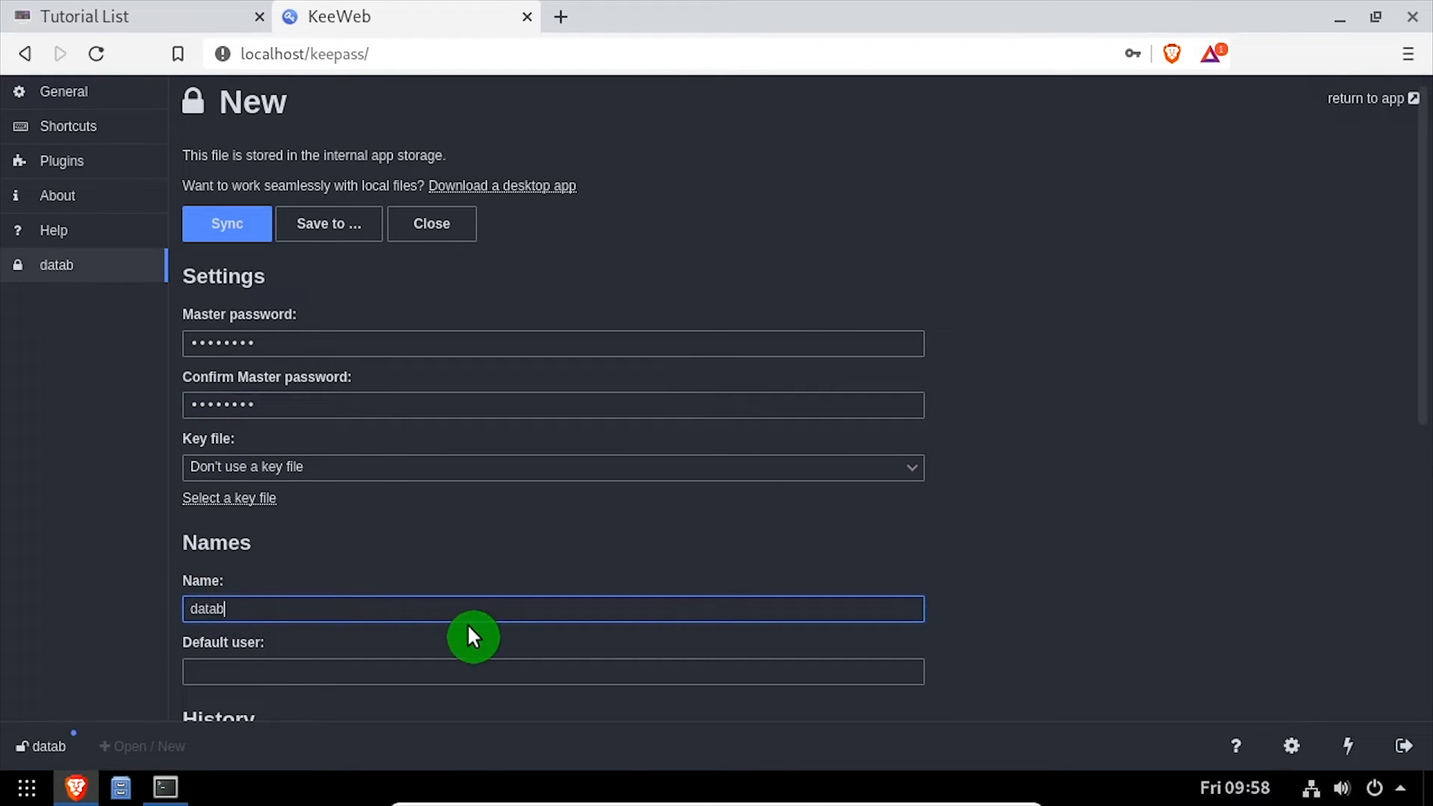
click(327, 223)
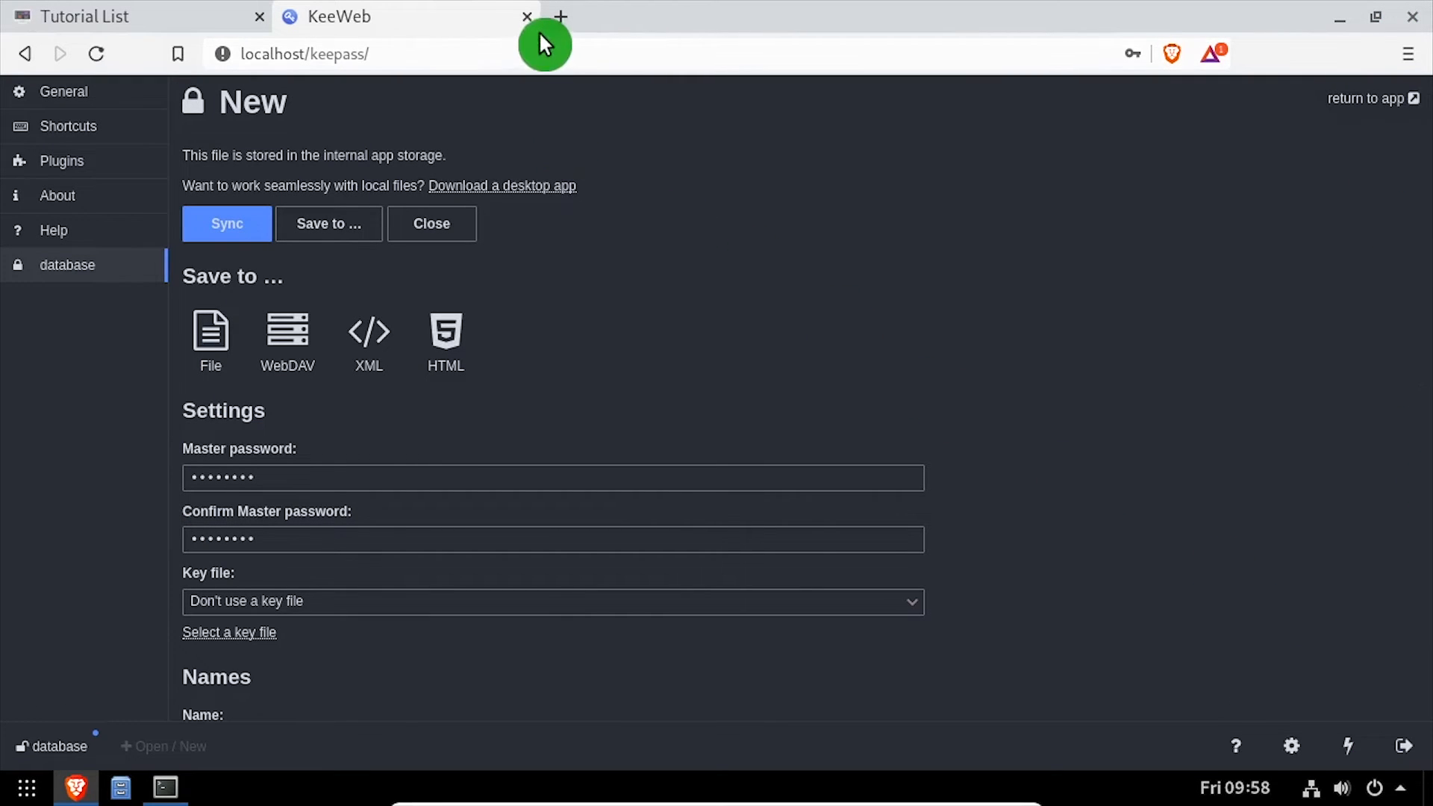
click(526, 16)
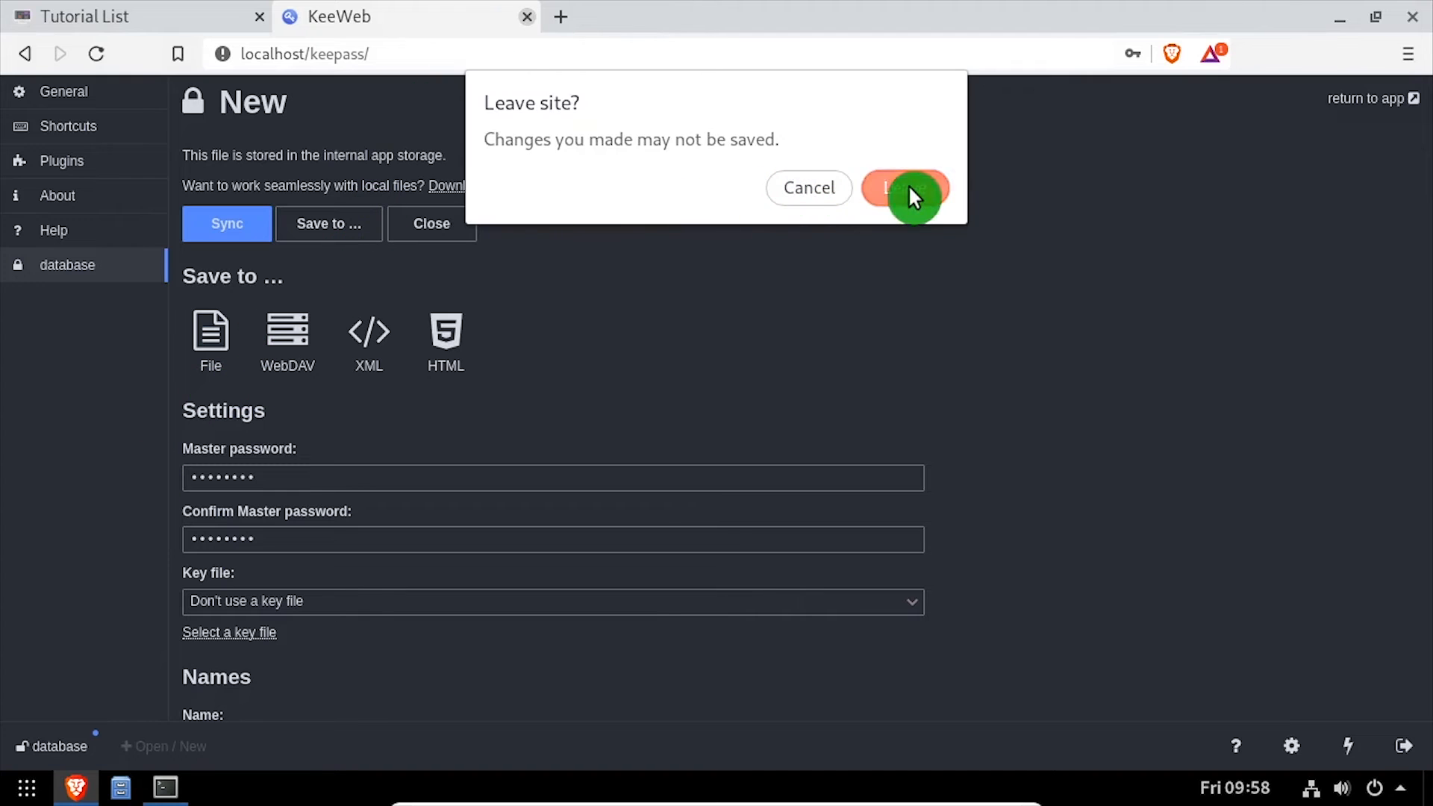
Confirm leaving the KeeWeb page, find the sudo mv ~/database.kdbx command, and return to the terminal.
click(907, 188)
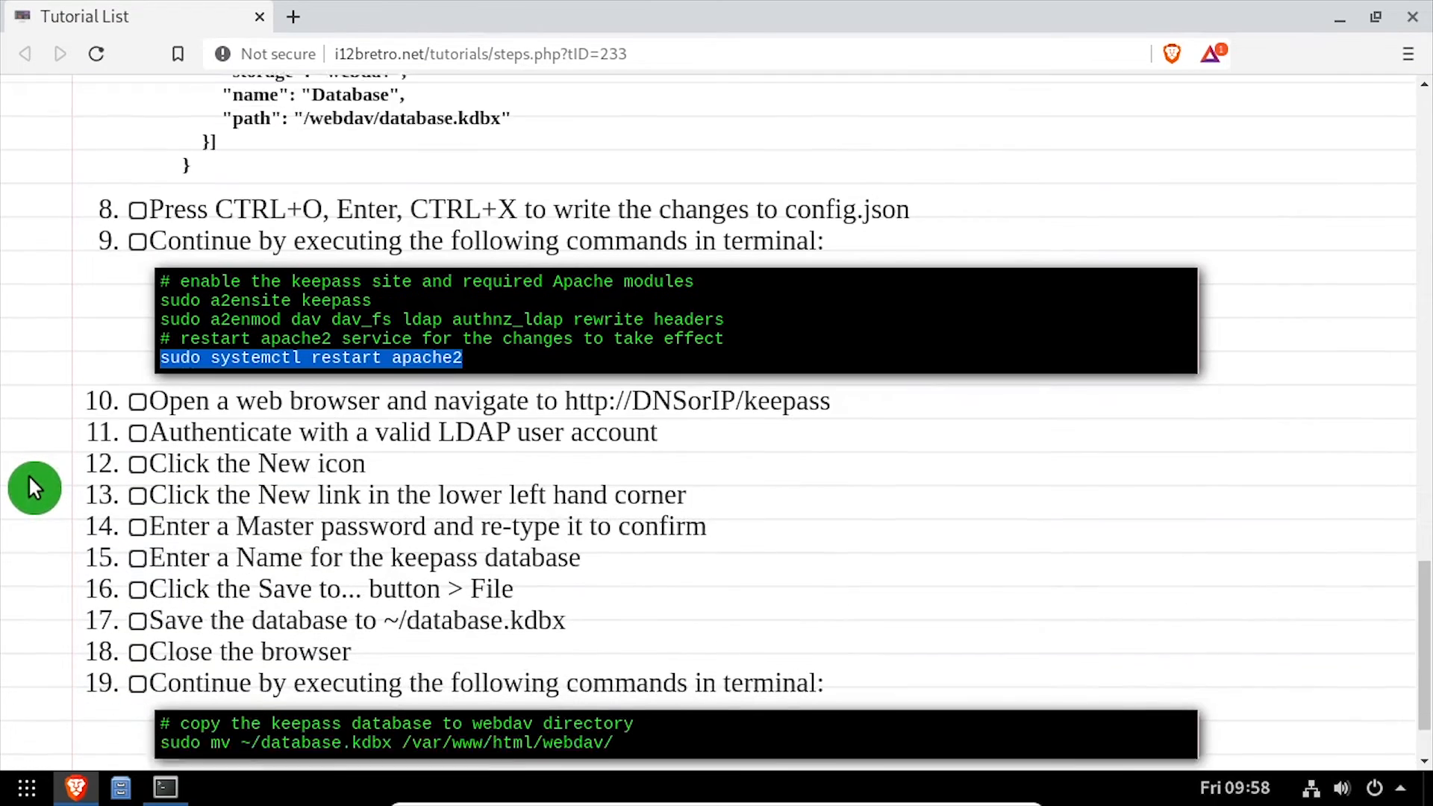
scroll(down, 3)
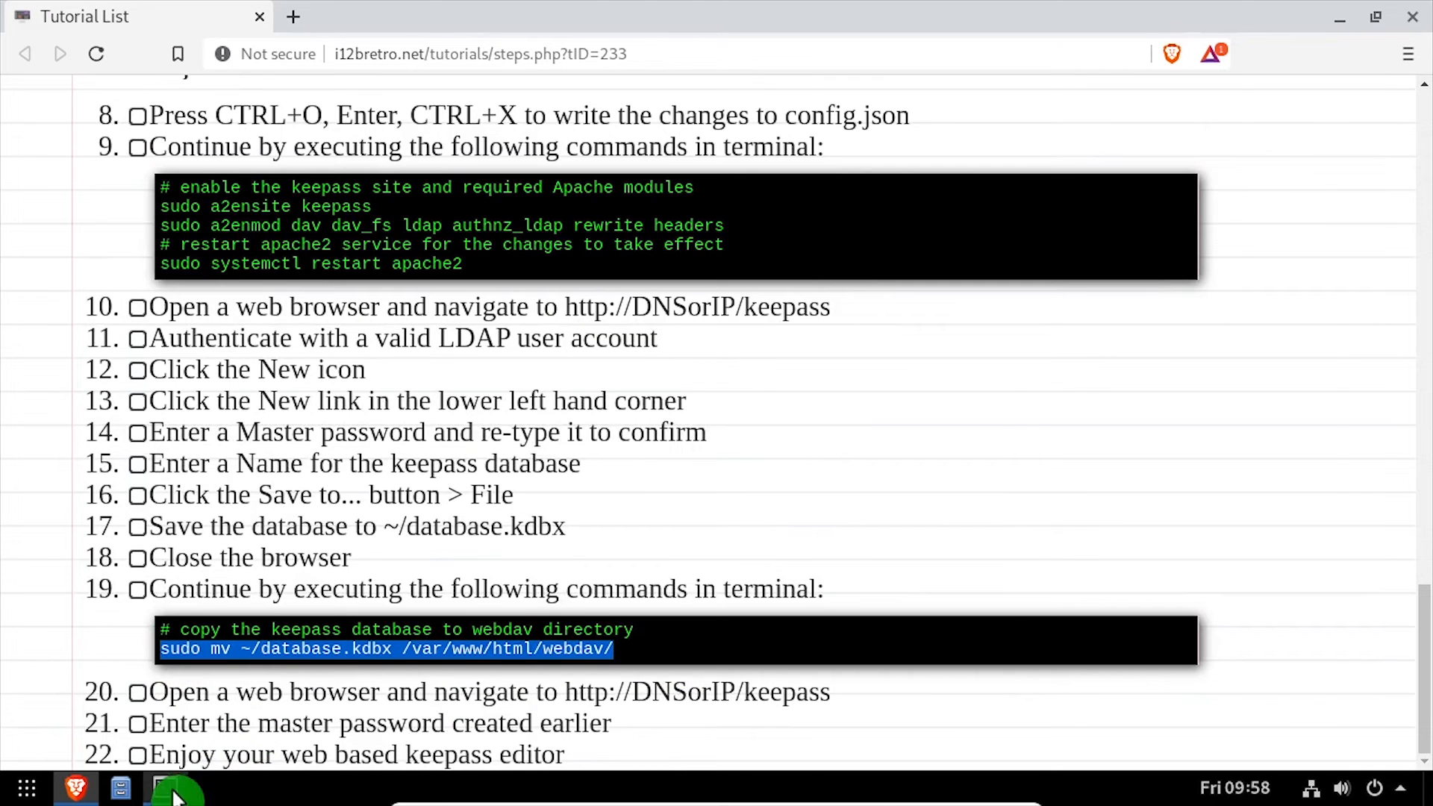
click(170, 793)
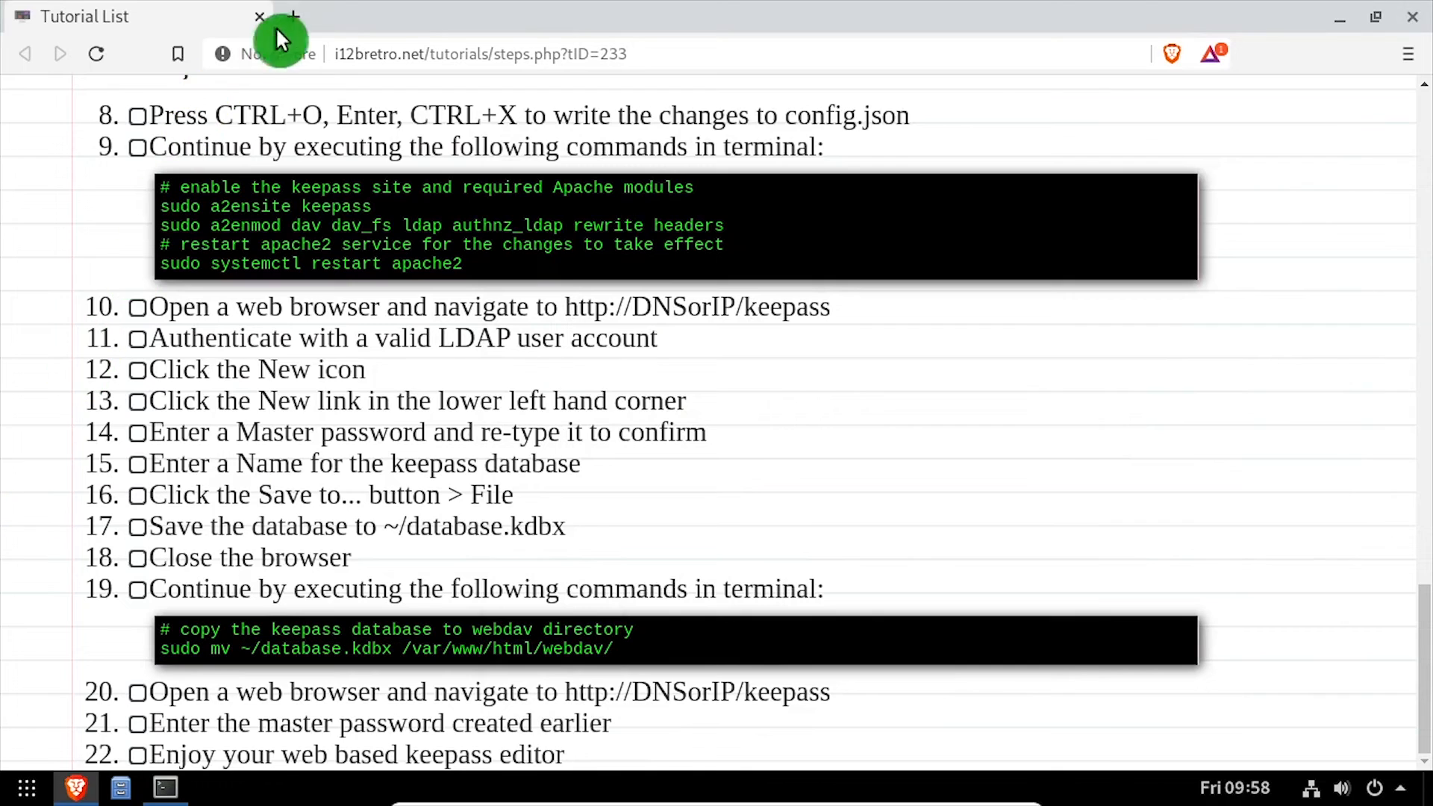
Reopen localhost/keepass in a new tab, decline saving the password, and add a new entry.
click(294, 16)
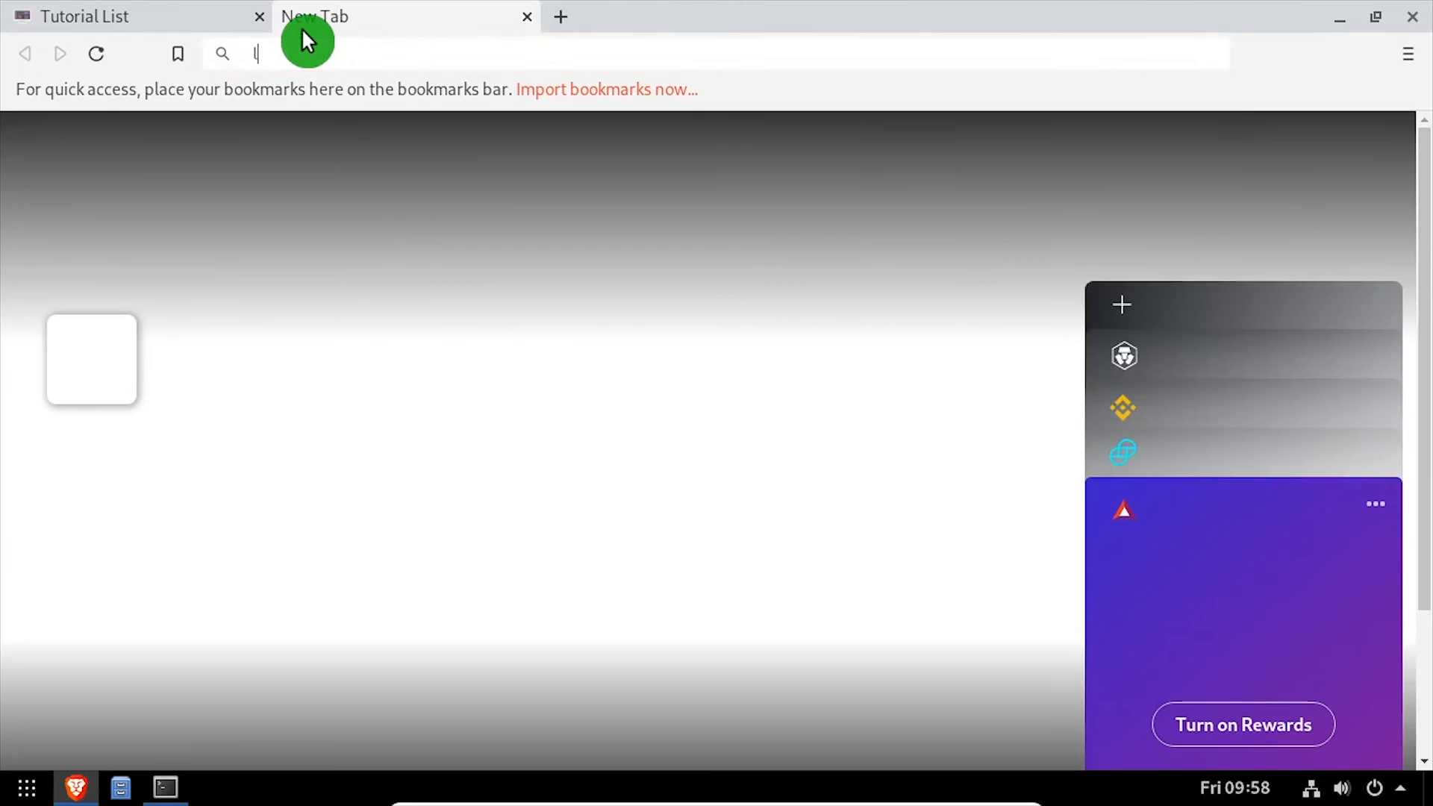
text(localhost)
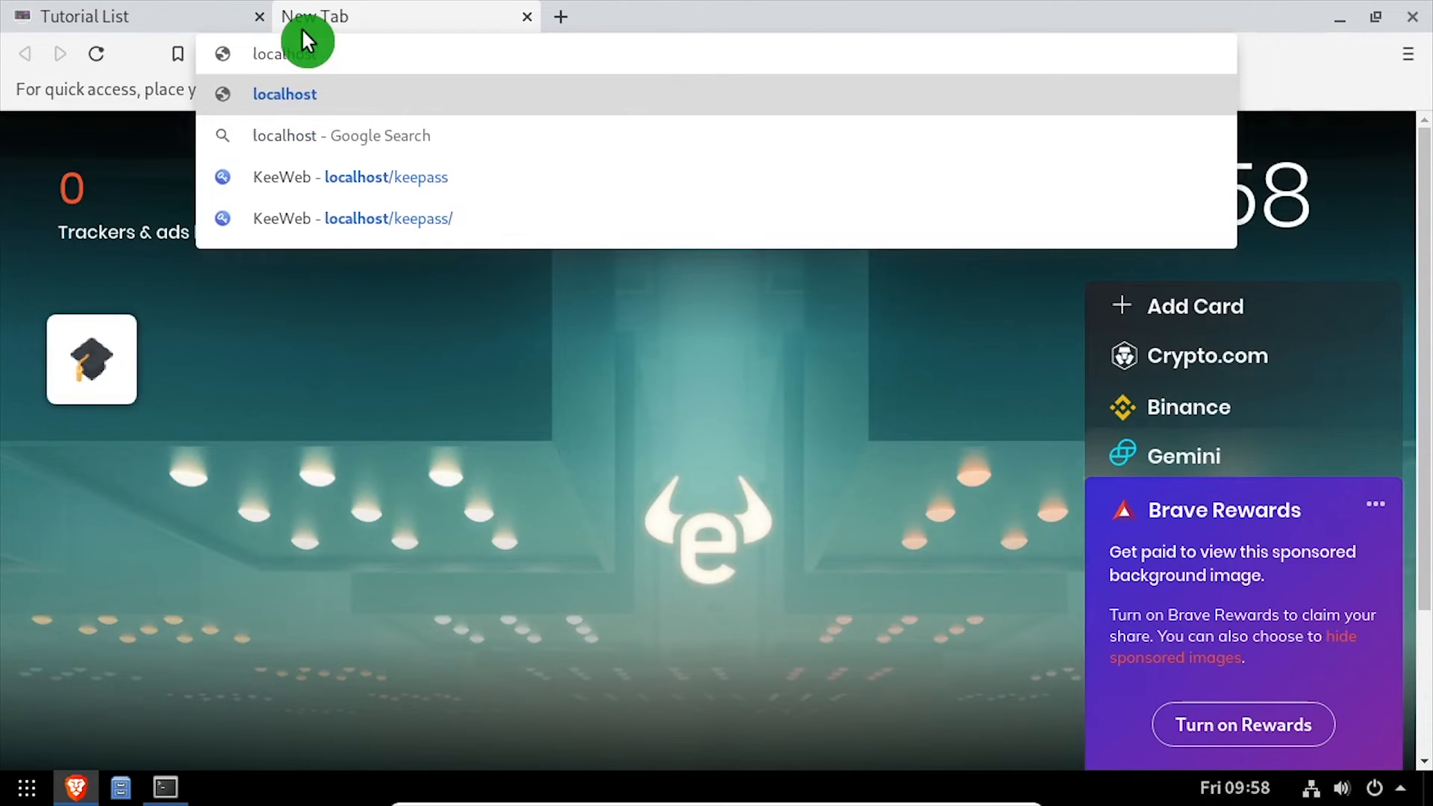
click(389, 219)
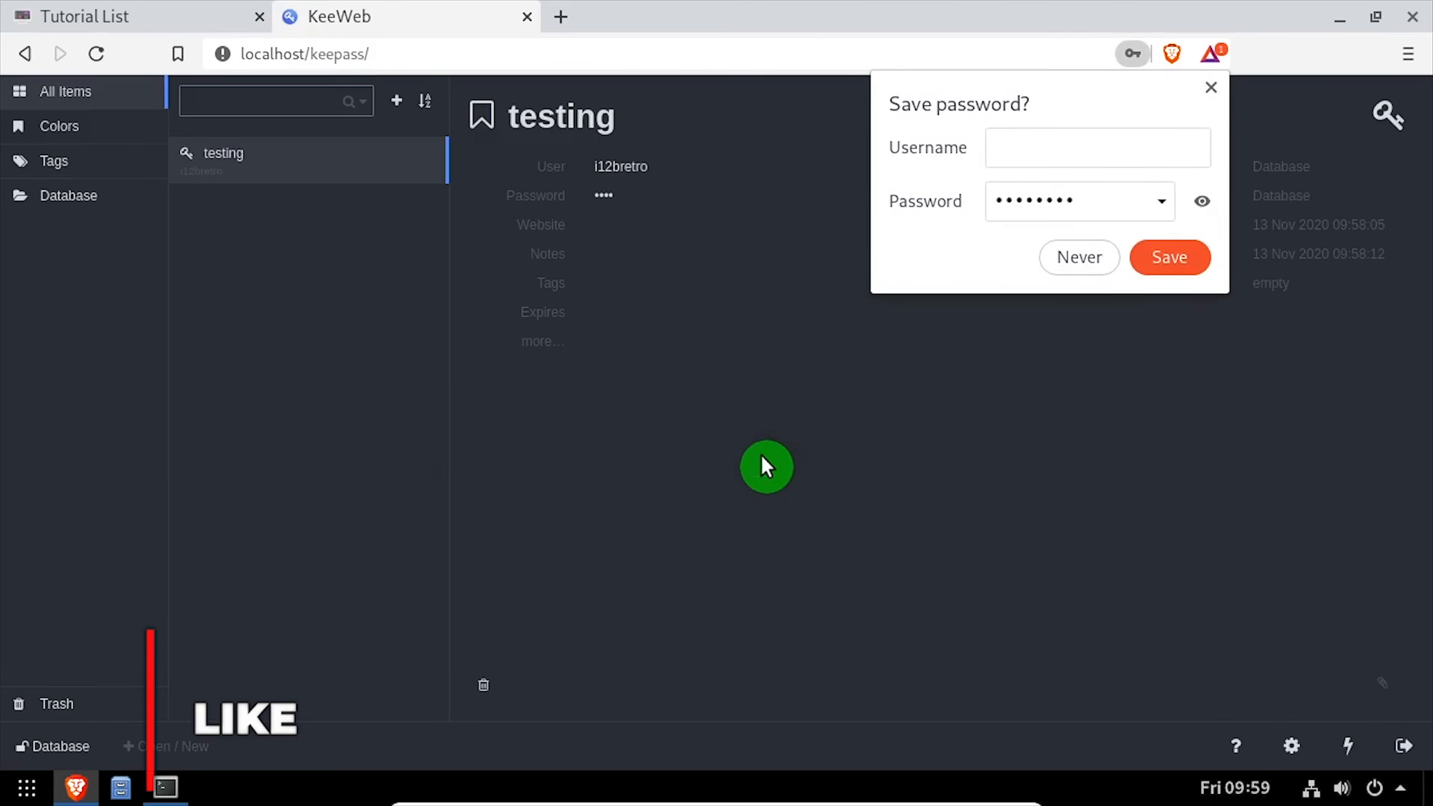
click(1098, 148)
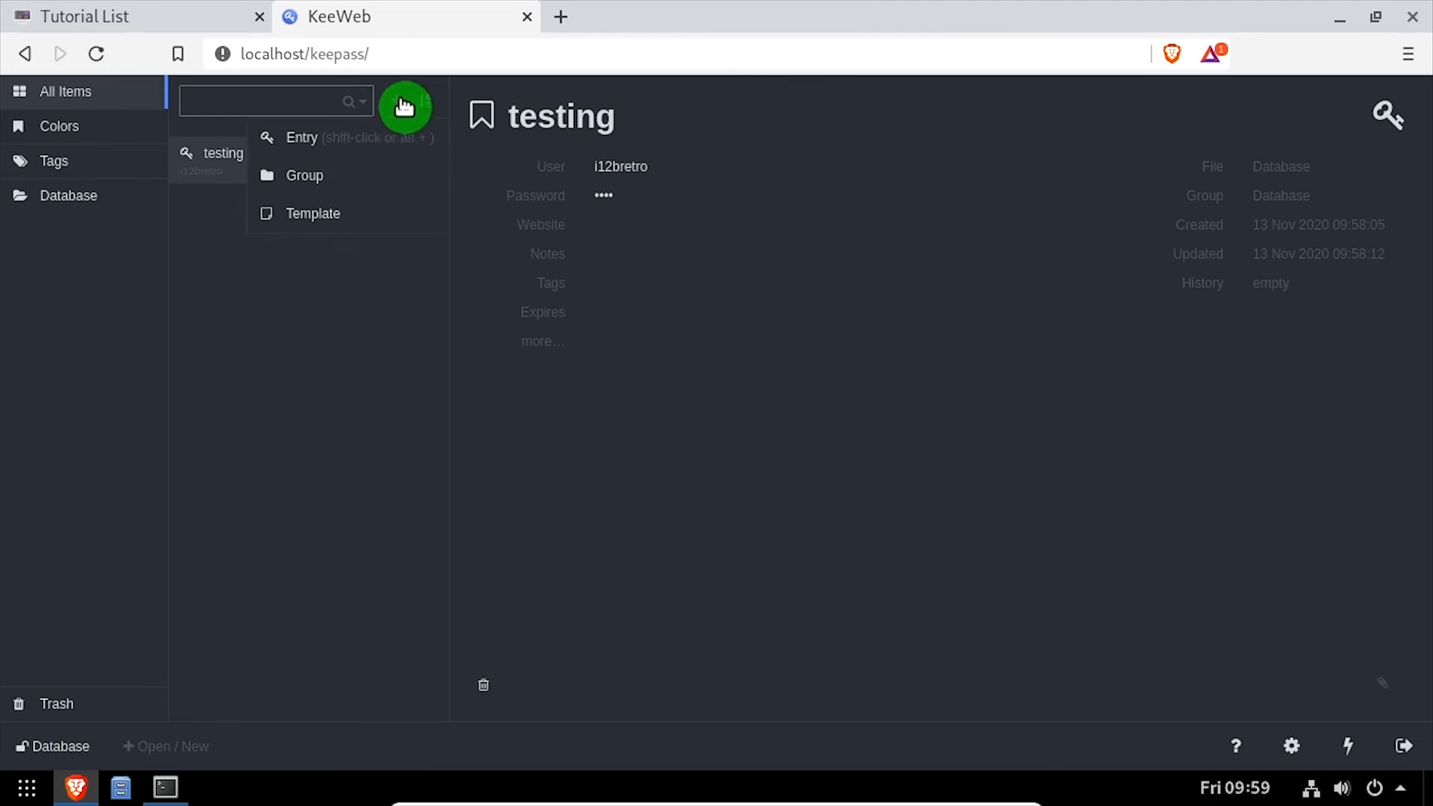
click(301, 137)
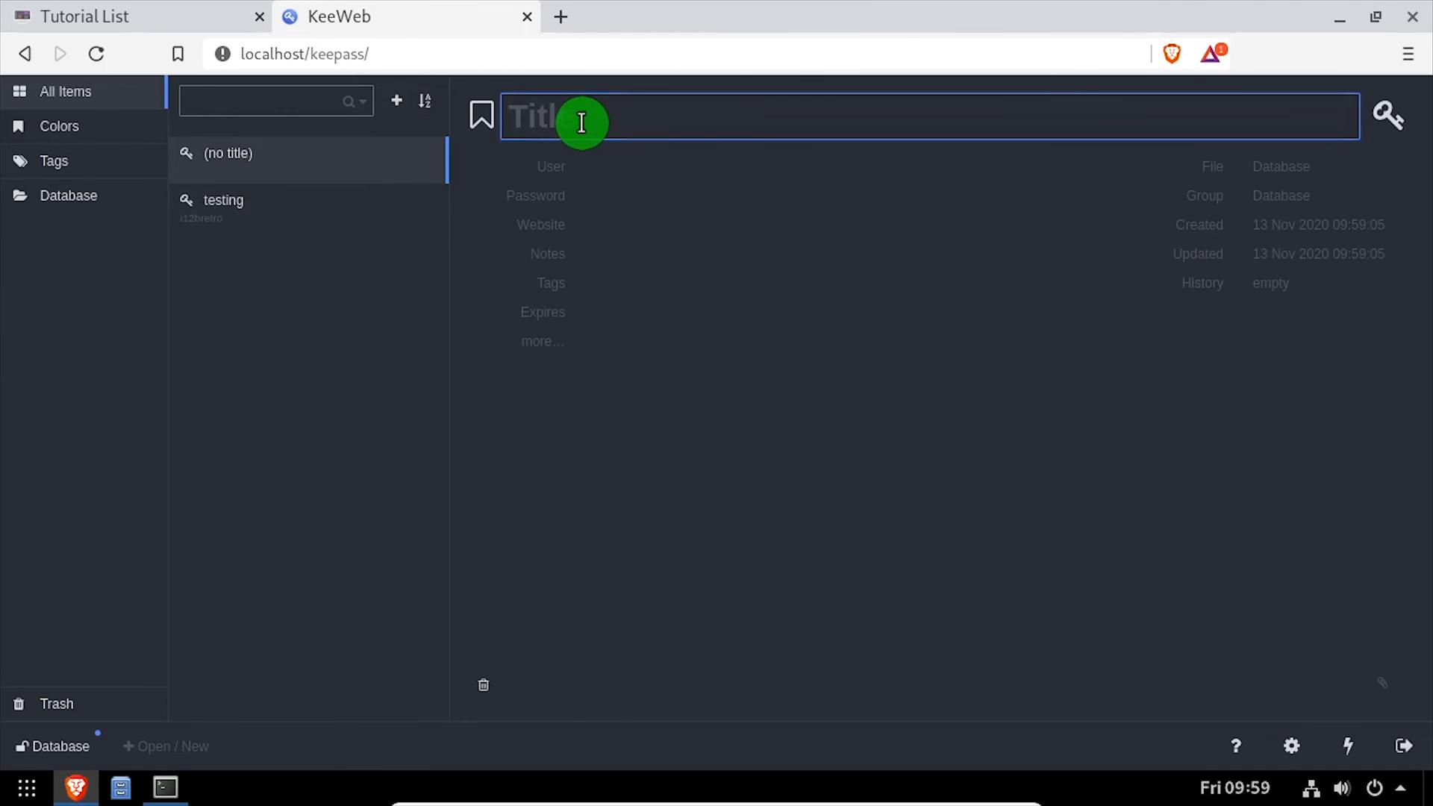